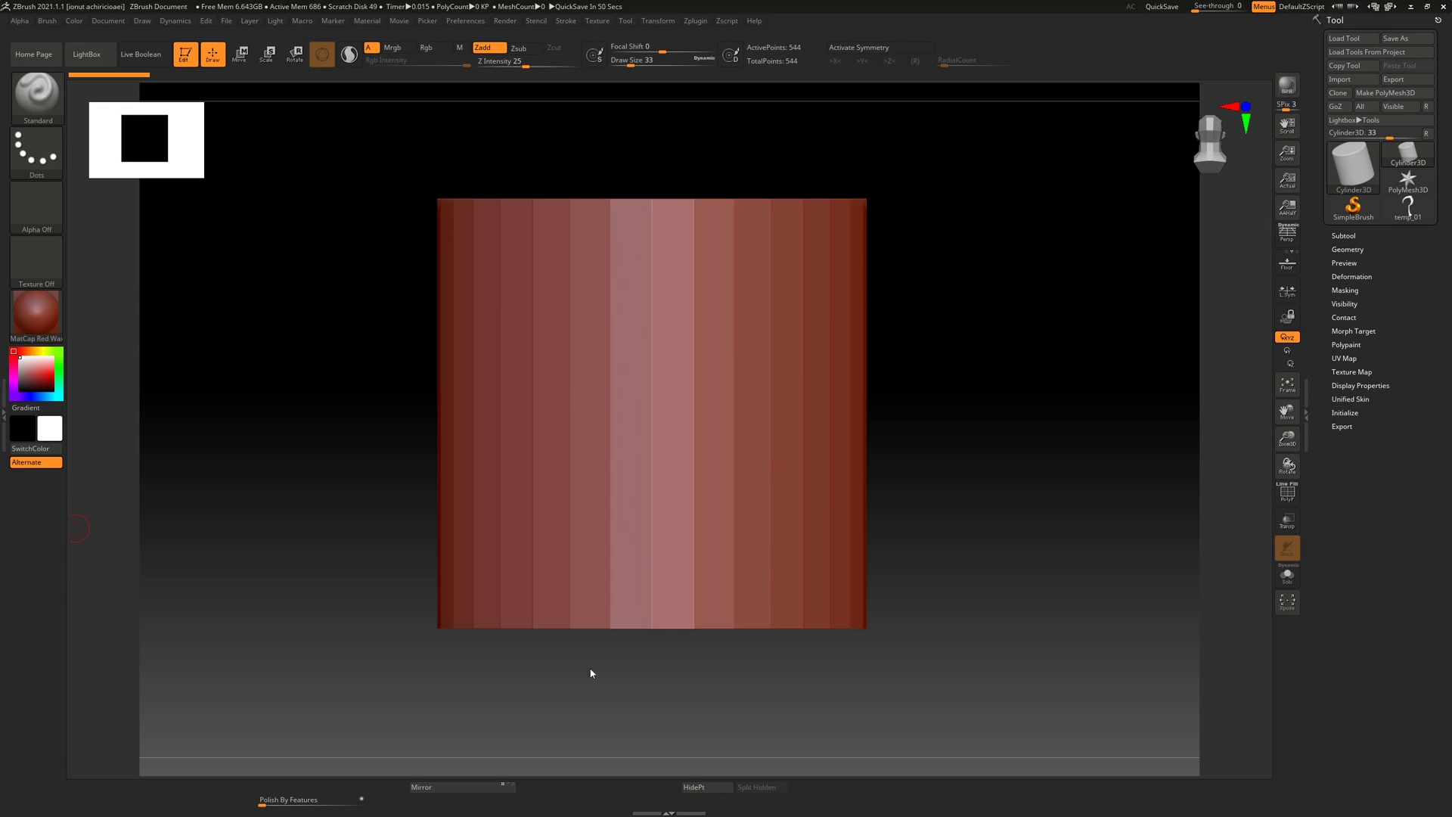
pyautogui.moveTo(1035, 577)
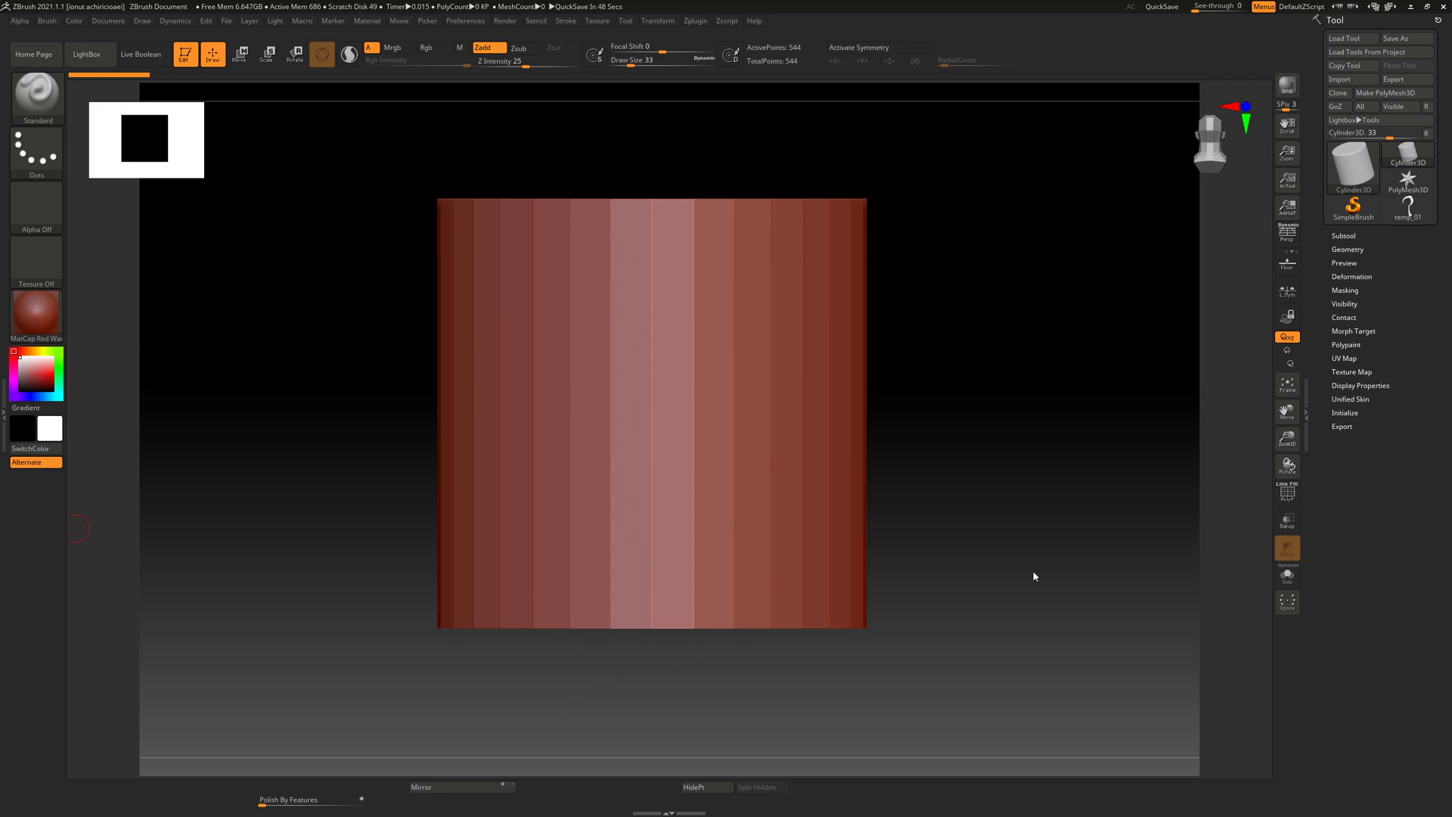
pyautogui.moveTo(640, 448)
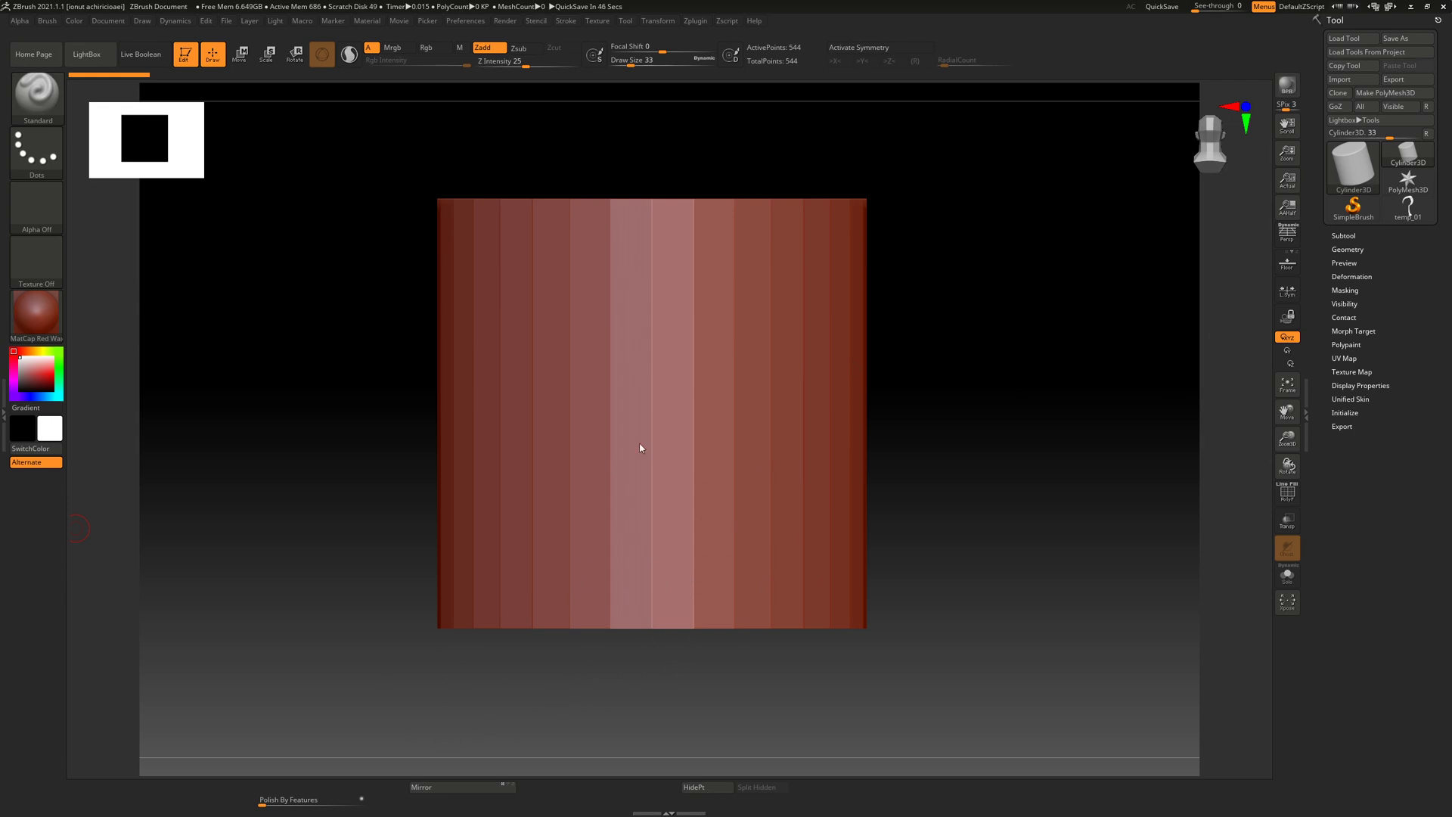
pyautogui.moveTo(862, 516)
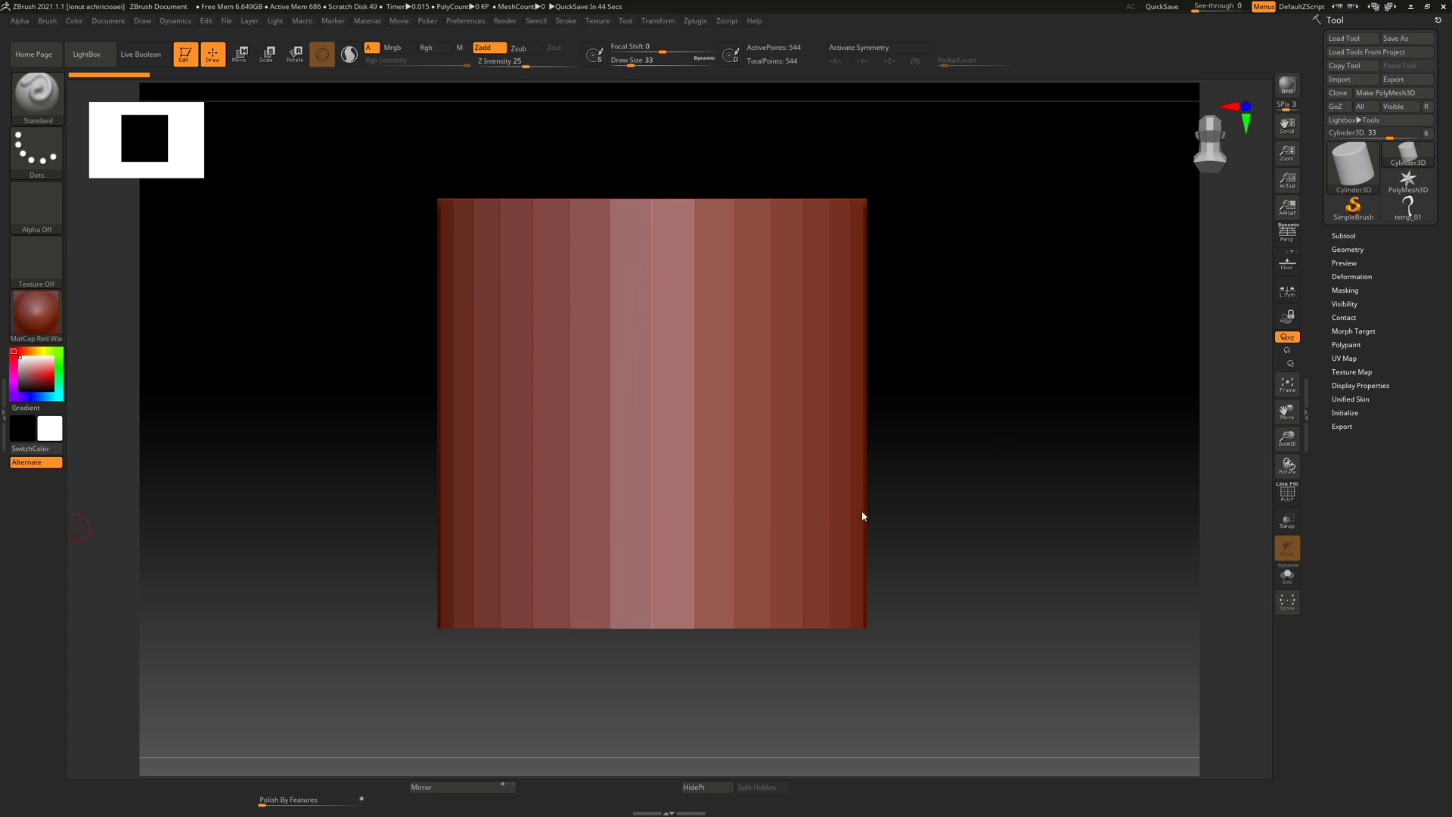
pyautogui.moveTo(1379, 314)
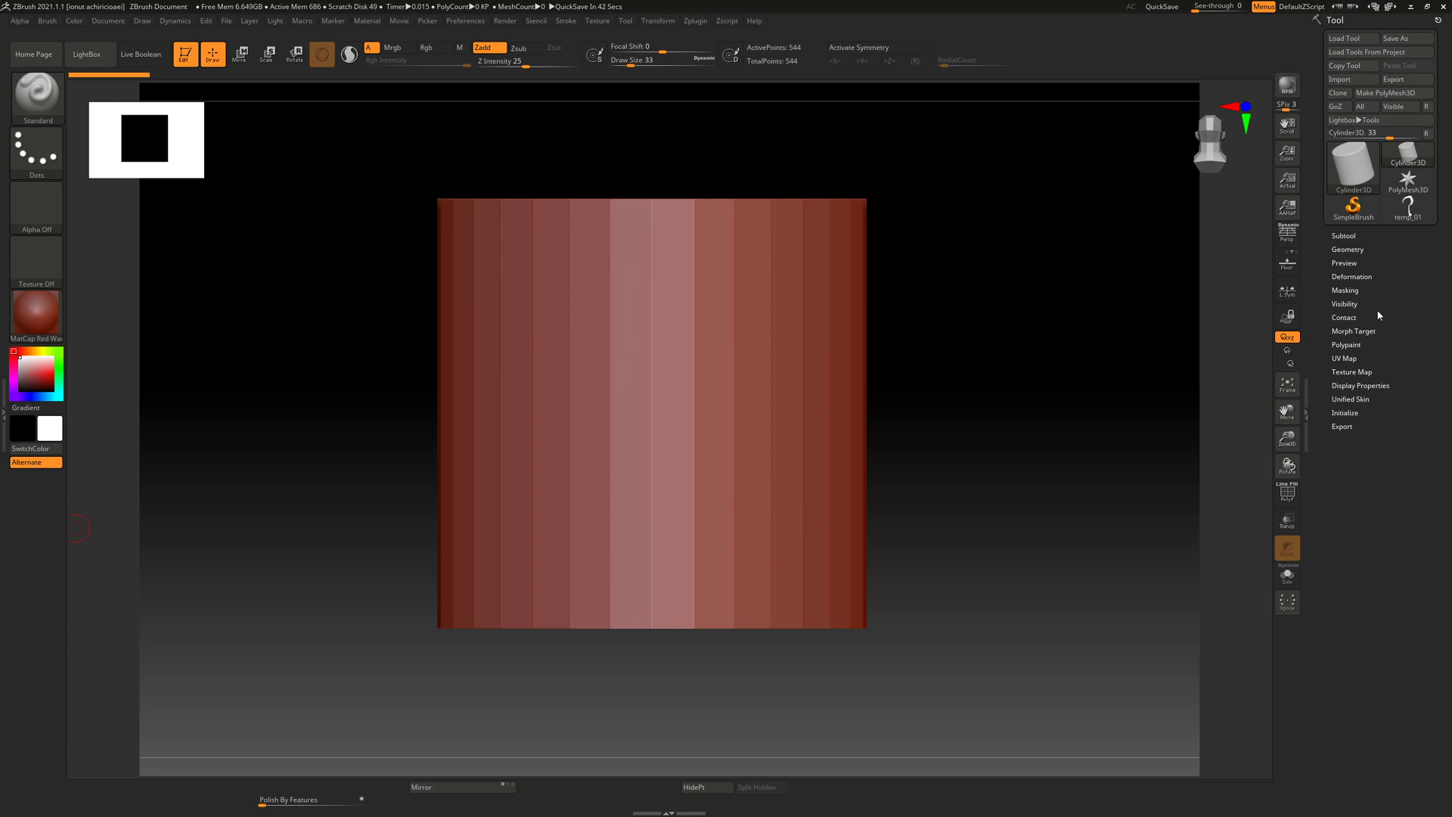
pyautogui.moveTo(1352, 62)
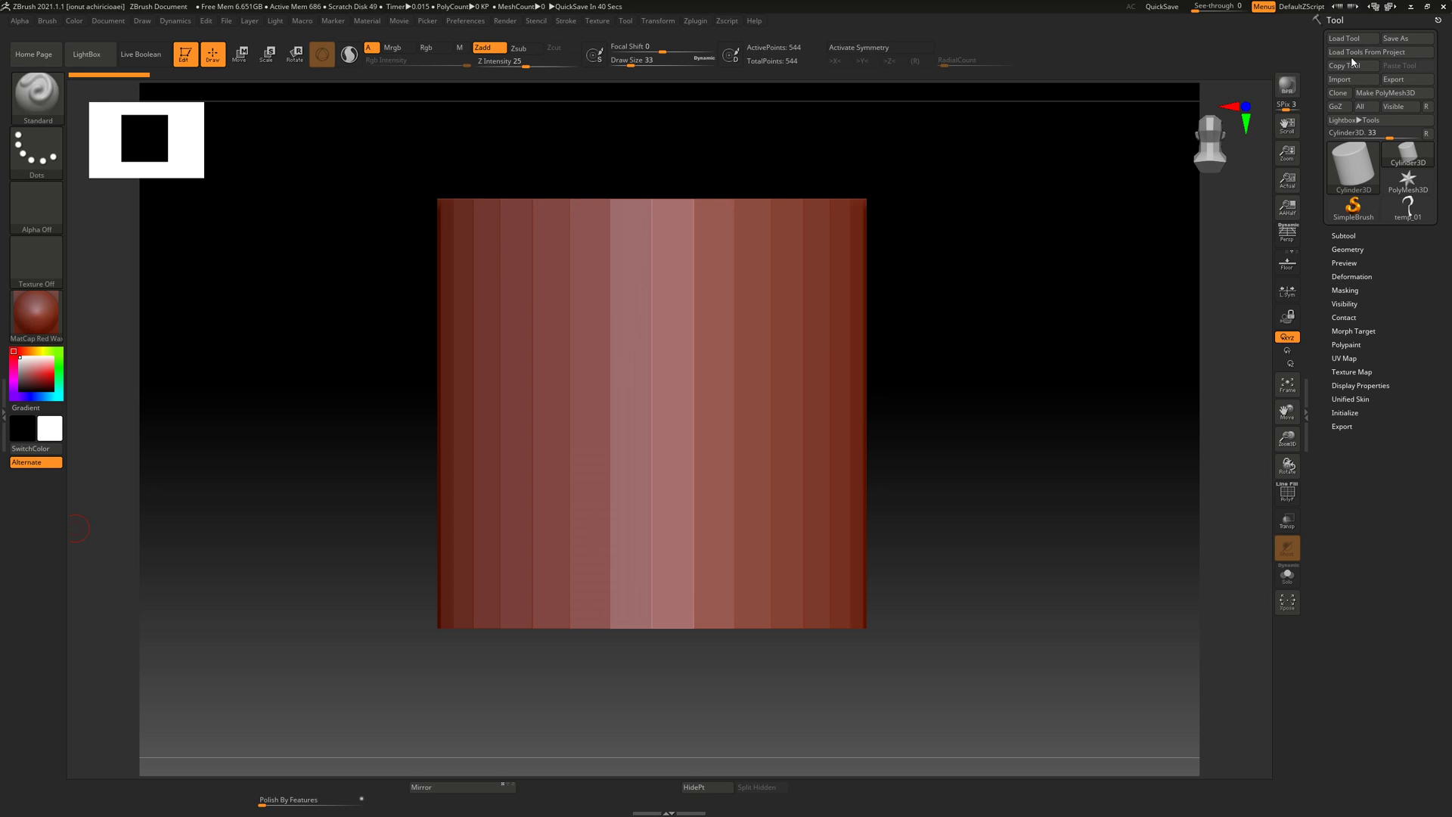
# Step: Import temp_01.obj from the Desktop as the active tool
pyautogui.click(1339, 79)
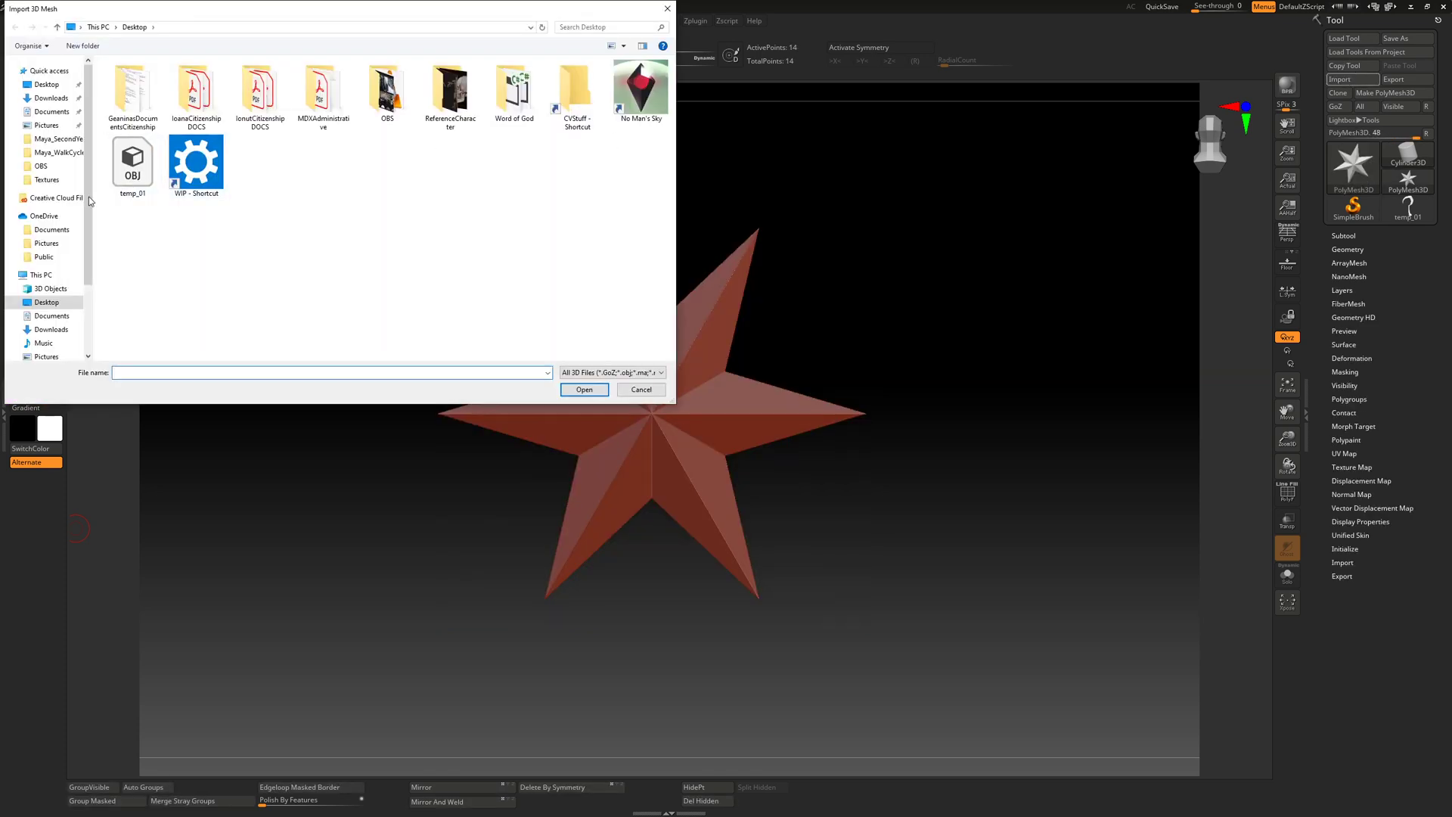
pyautogui.click(584, 389)
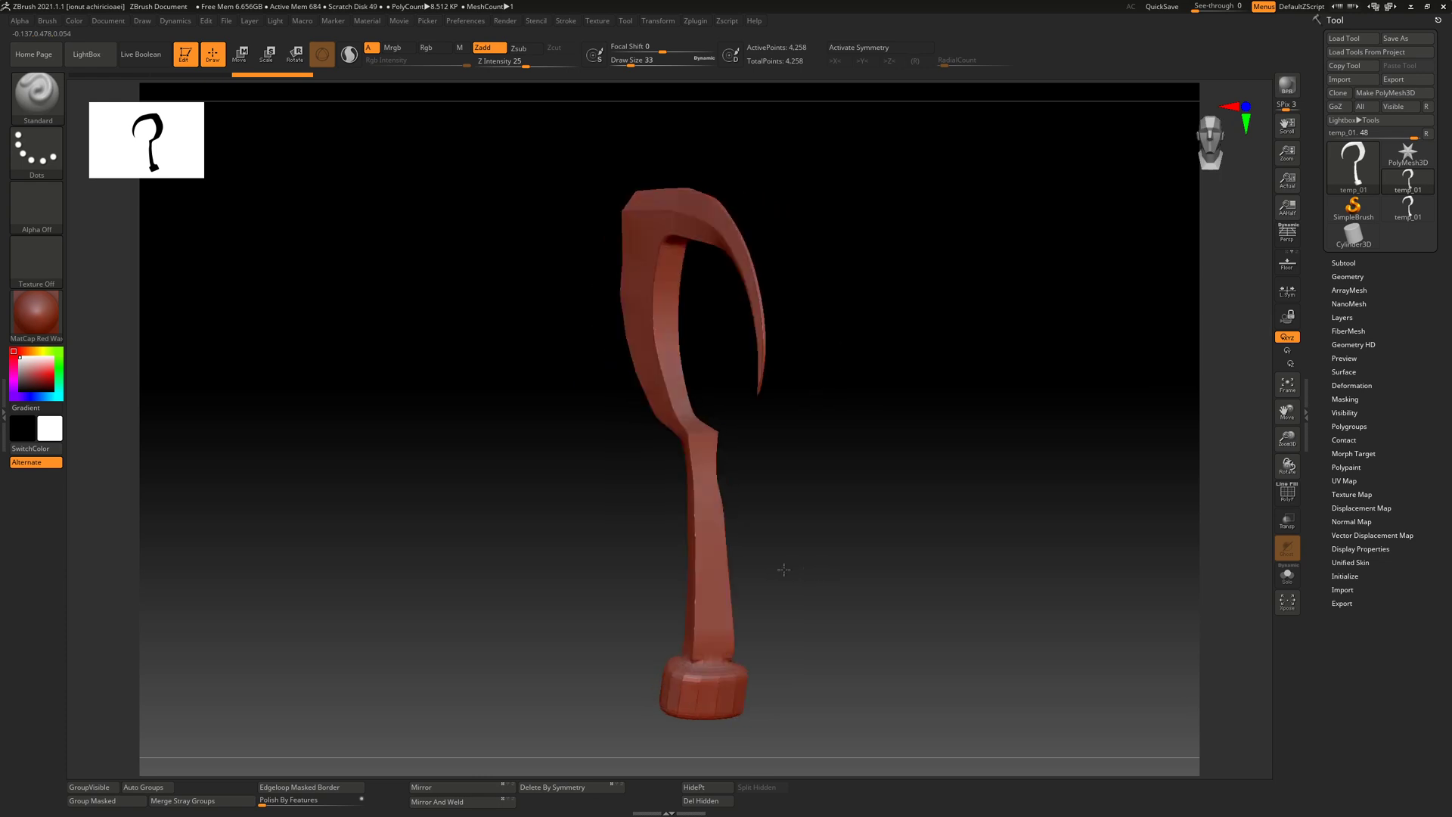
# Step: Turn on PolyF to display the wireframe over the hook mesh
pyautogui.click(1286, 493)
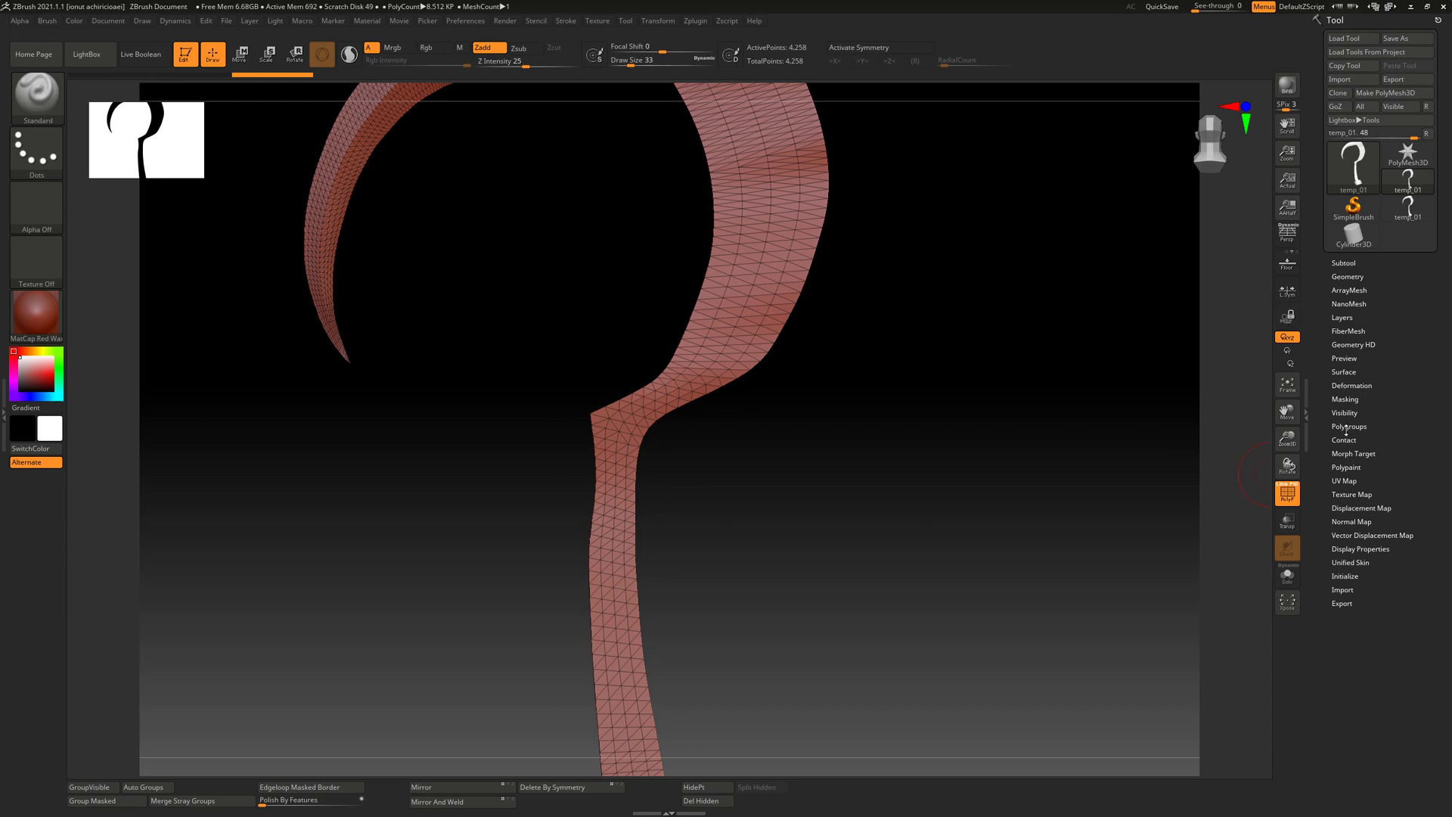
# Step: Expand Polygroups and merge the whole visible mesh into one group with GroupVisible
pyautogui.click(1348, 426)
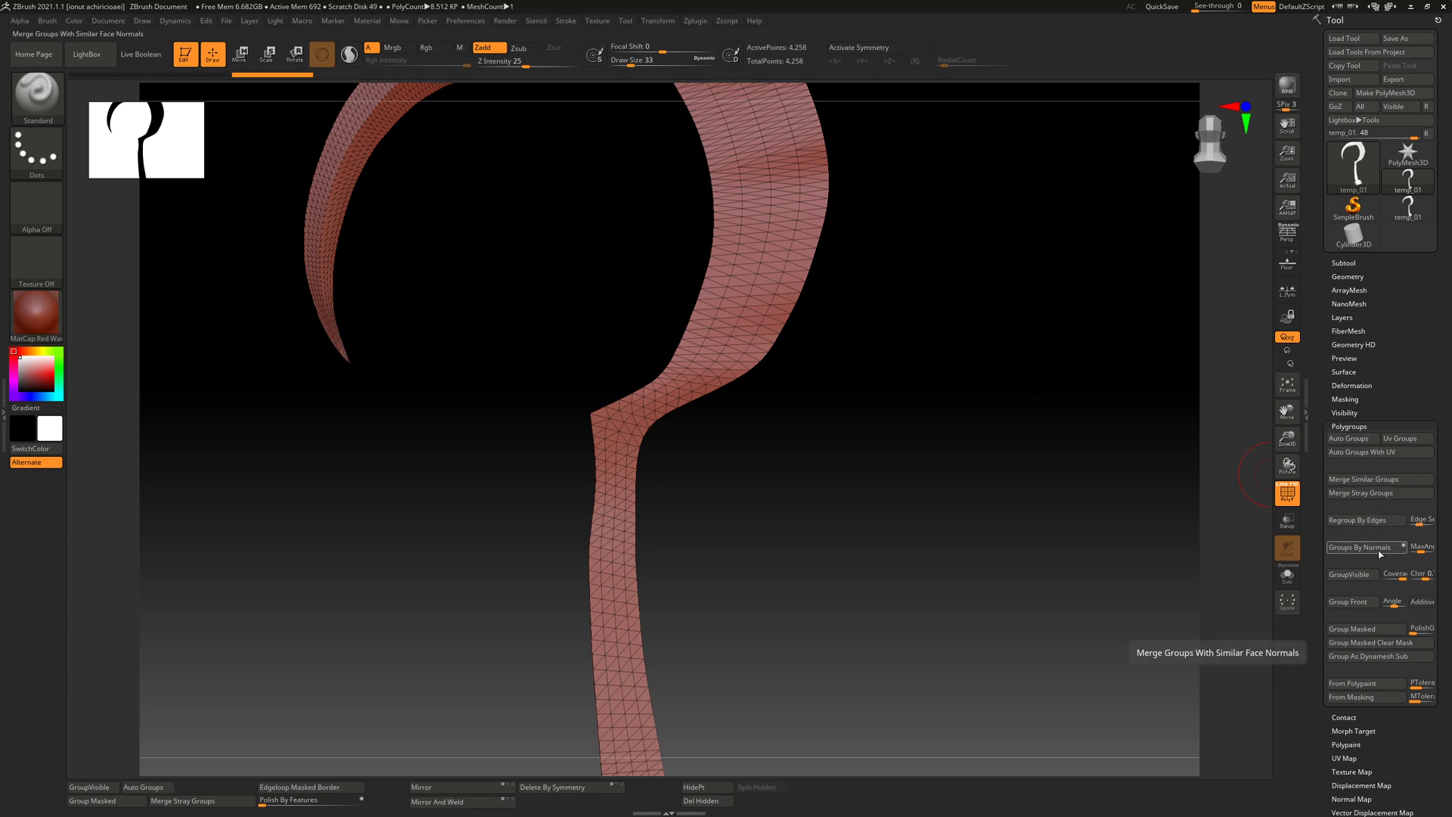
pyautogui.moveTo(1360, 670)
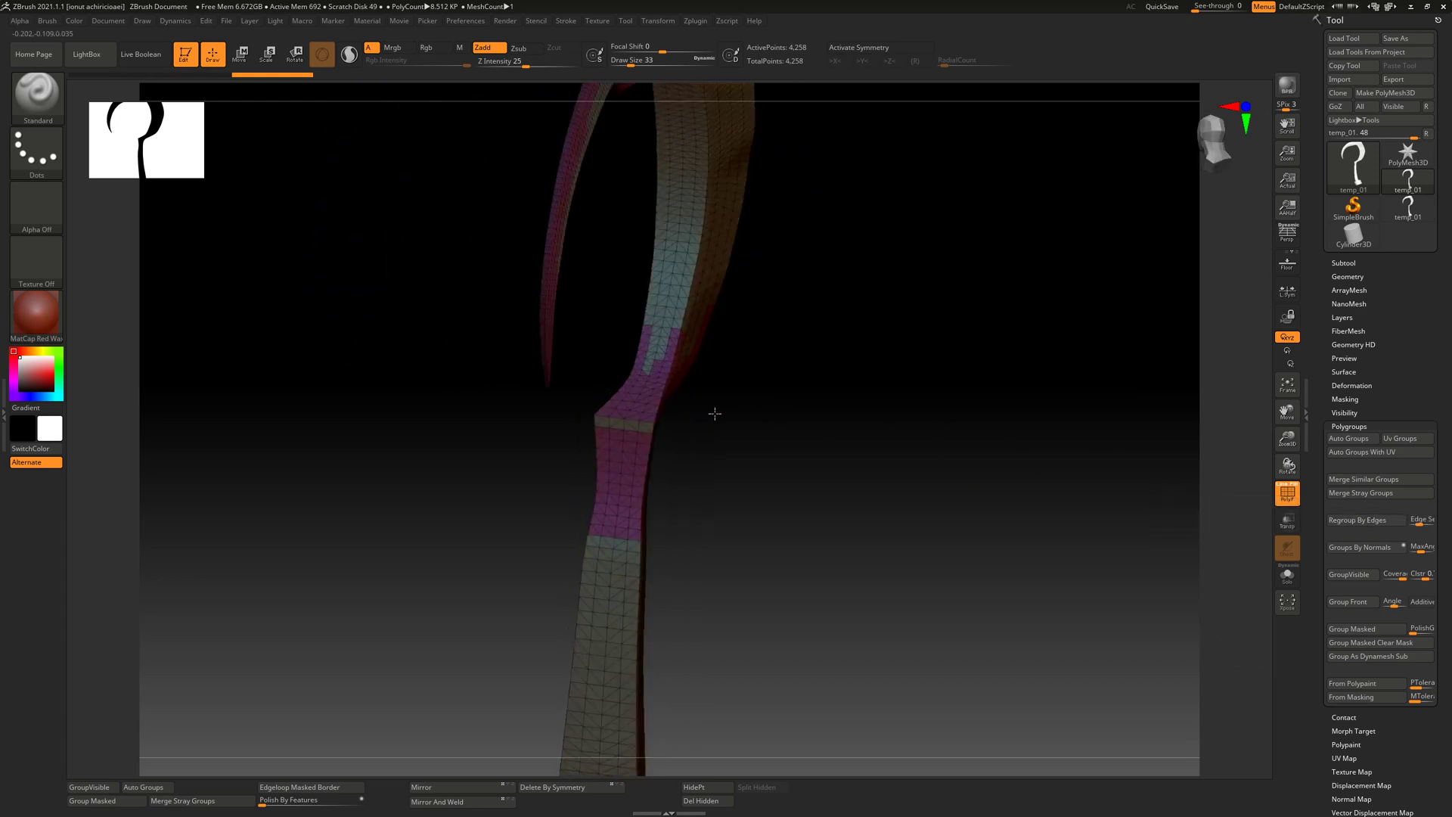
pyautogui.click(1361, 546)
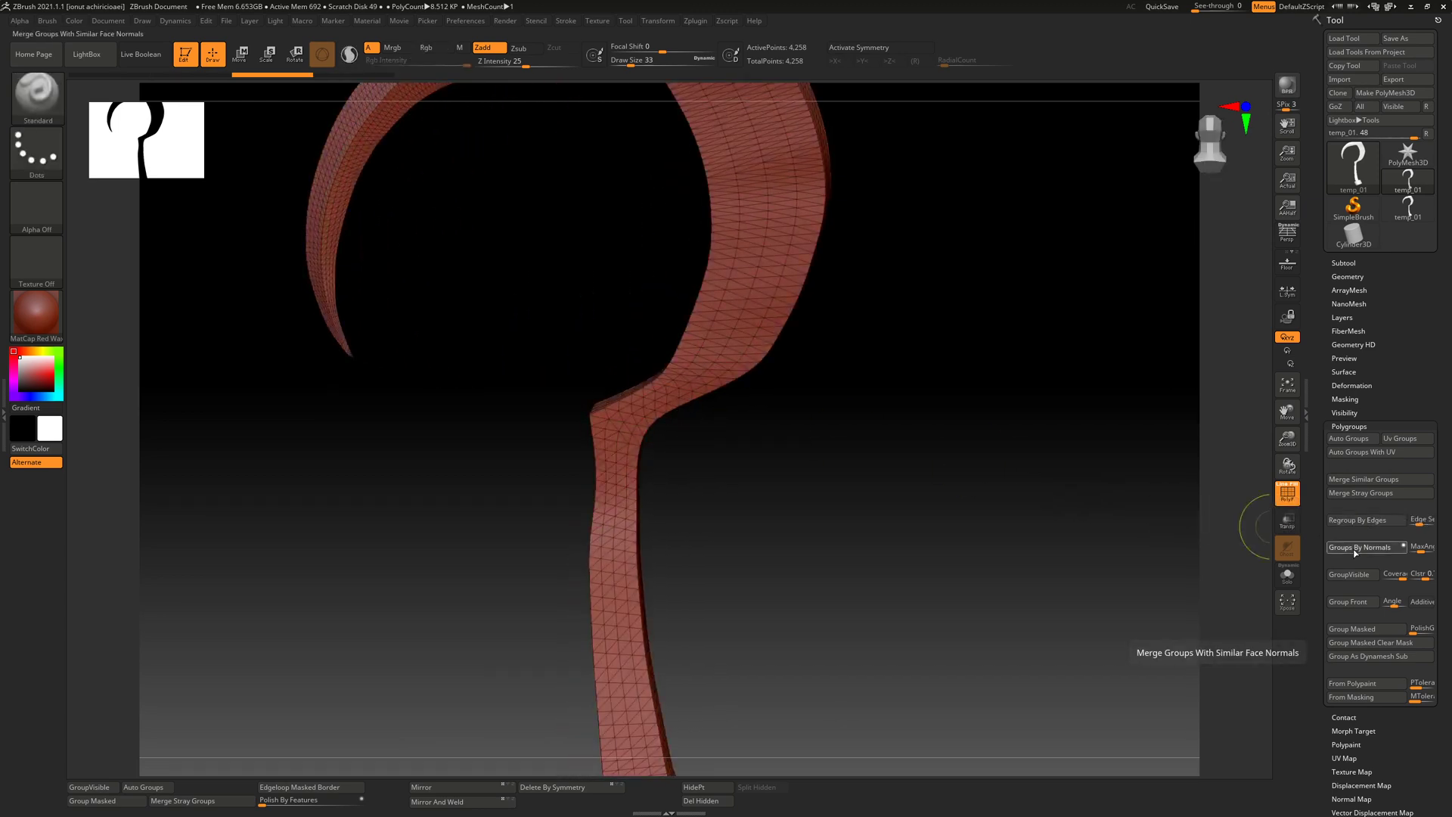
pyautogui.click(1350, 575)
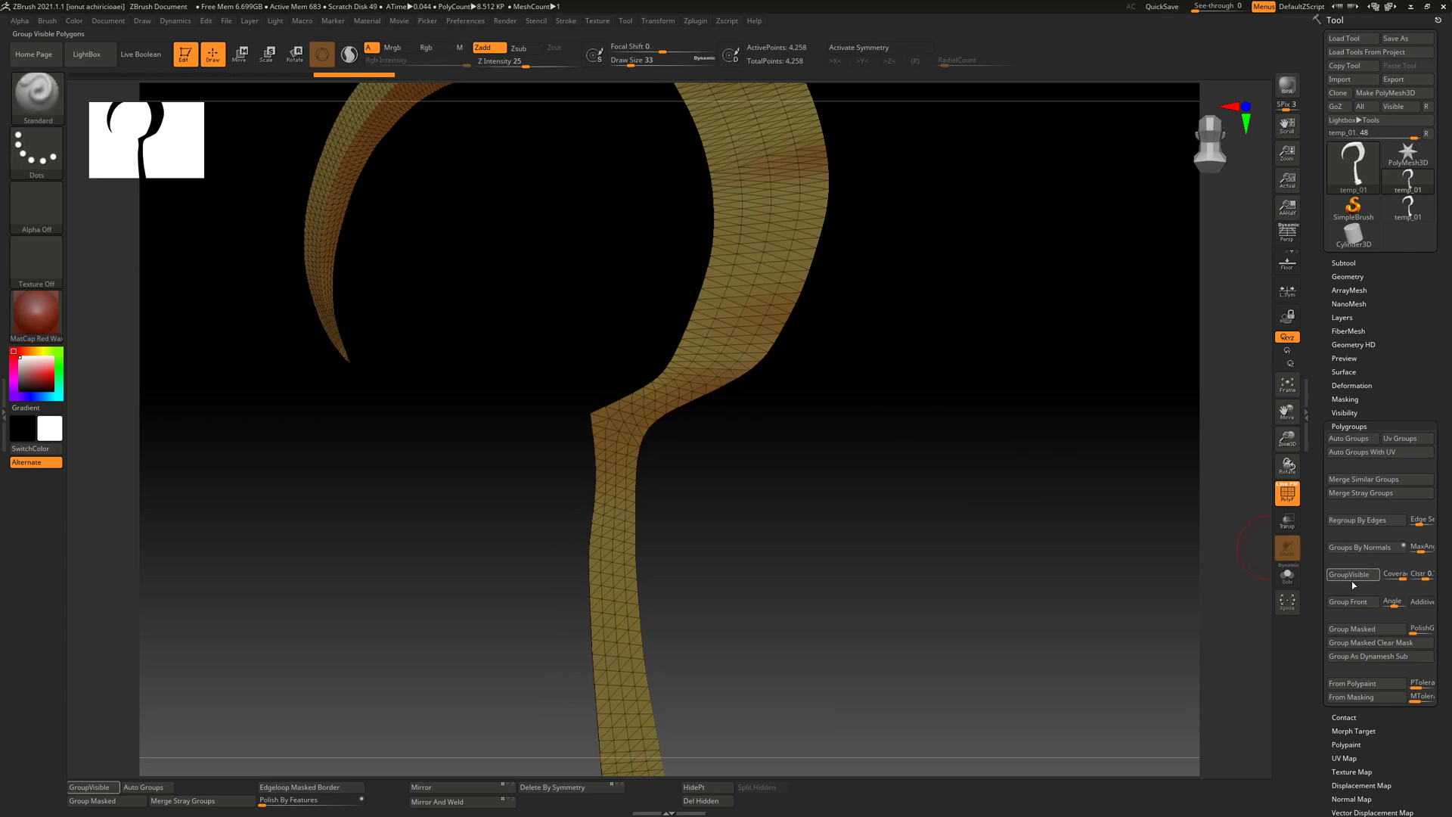
pyautogui.moveTo(1361, 529)
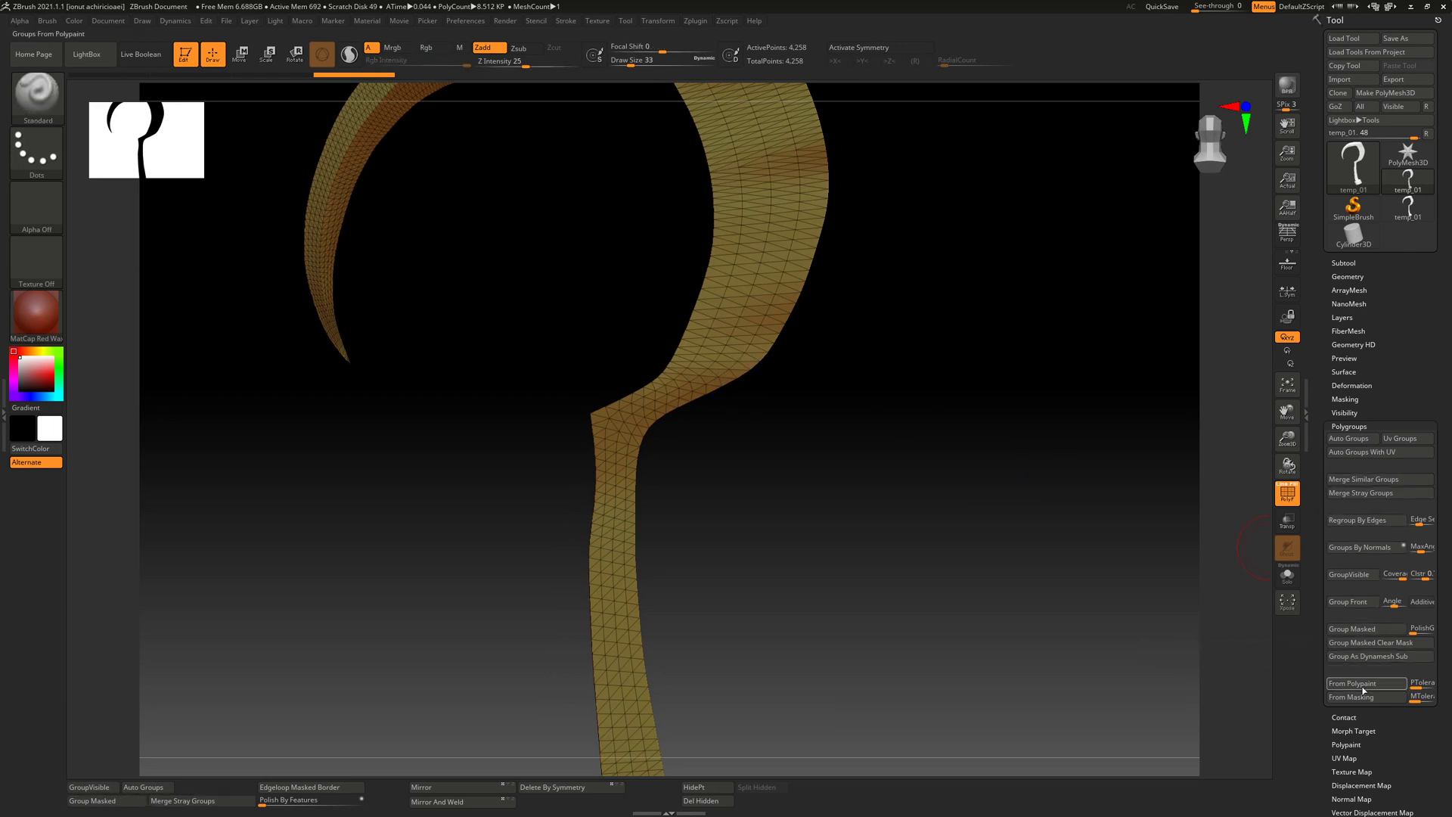
pyautogui.moveTo(1372, 643)
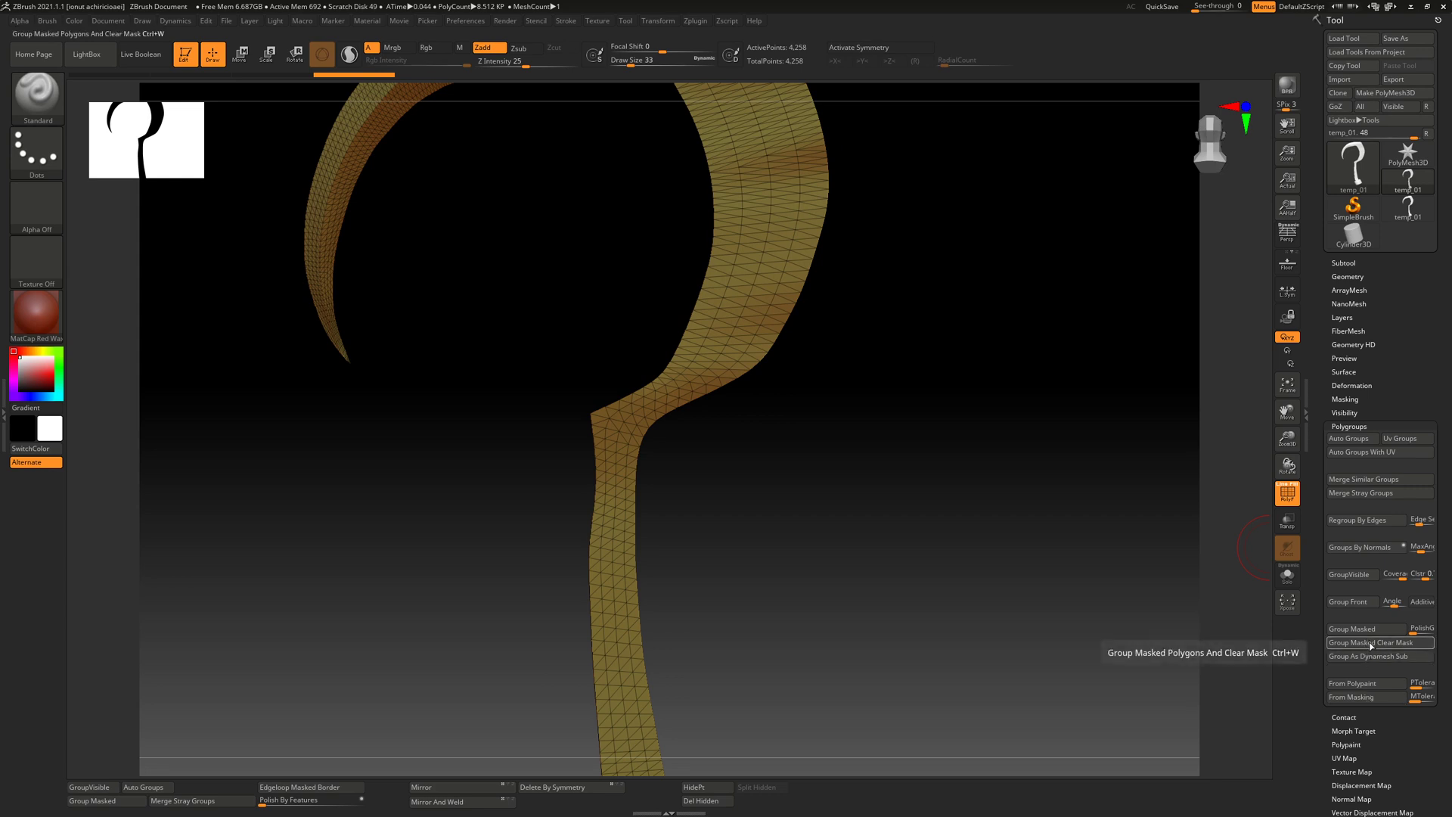
pyautogui.moveTo(1421, 546)
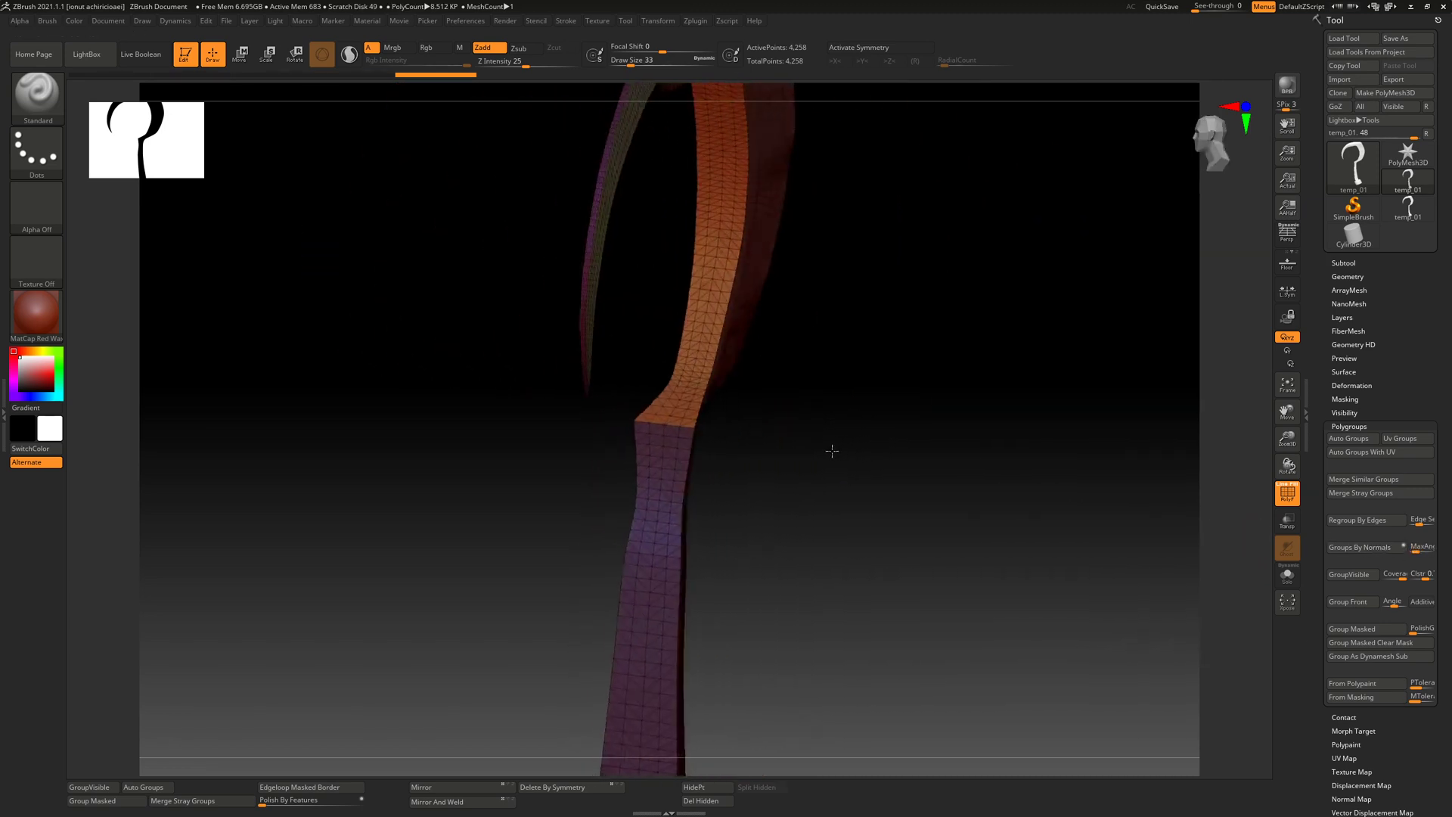
# Step: Regroup with GroupVisible so the front face and blade edge form separate polygroups
pyautogui.click(1351, 574)
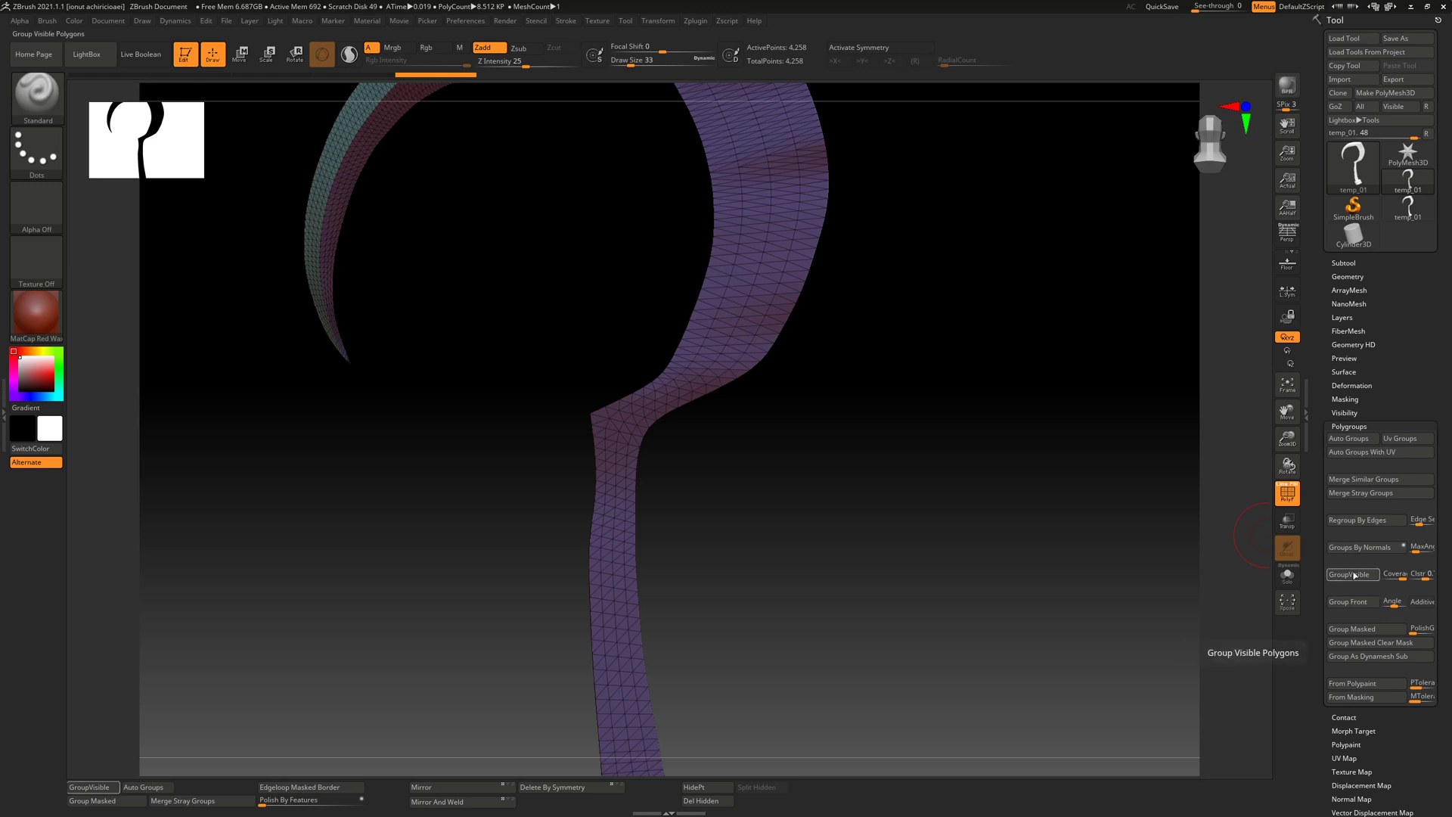
pyautogui.moveTo(1422, 546)
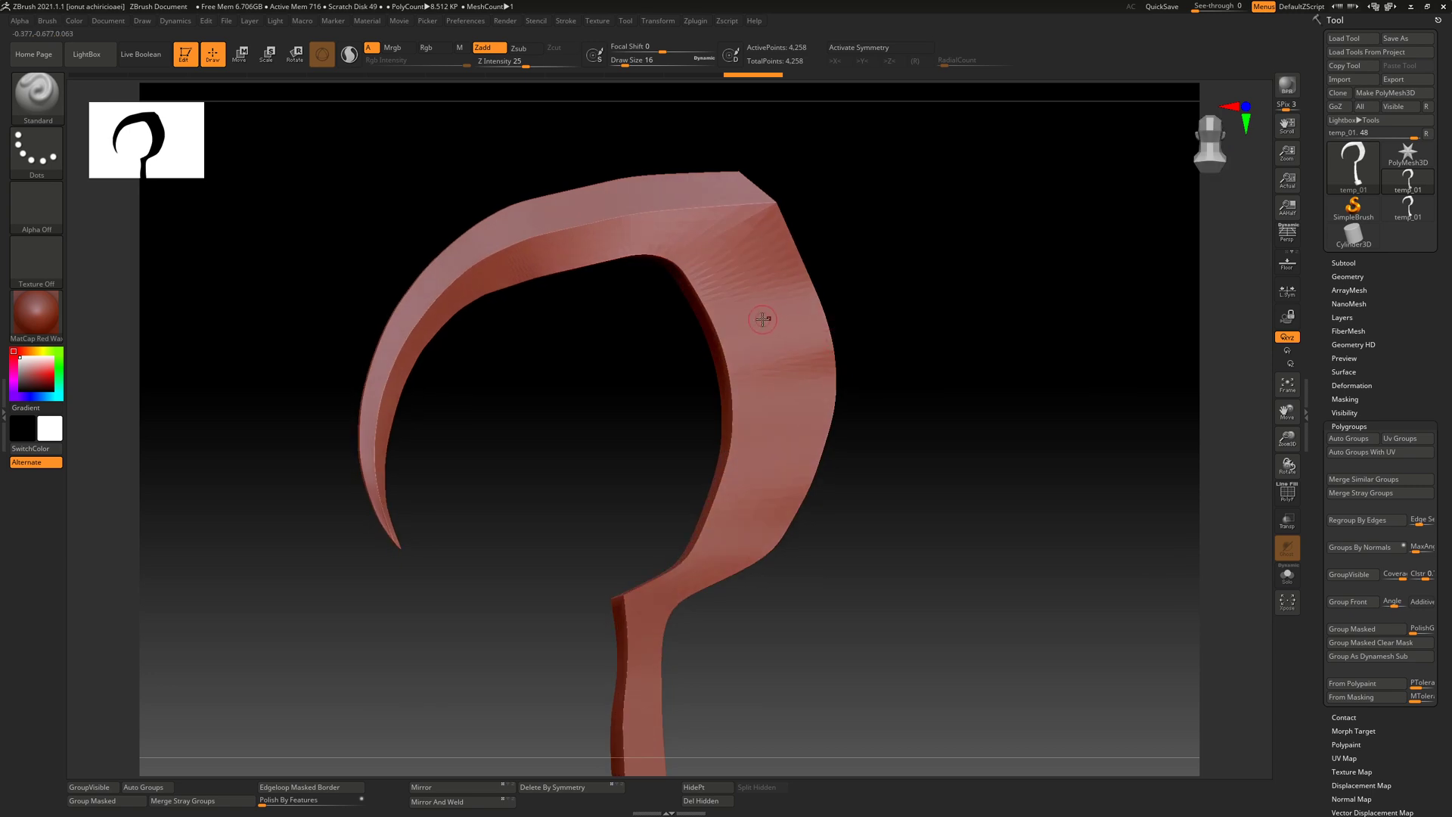
pyautogui.moveTo(715, 343)
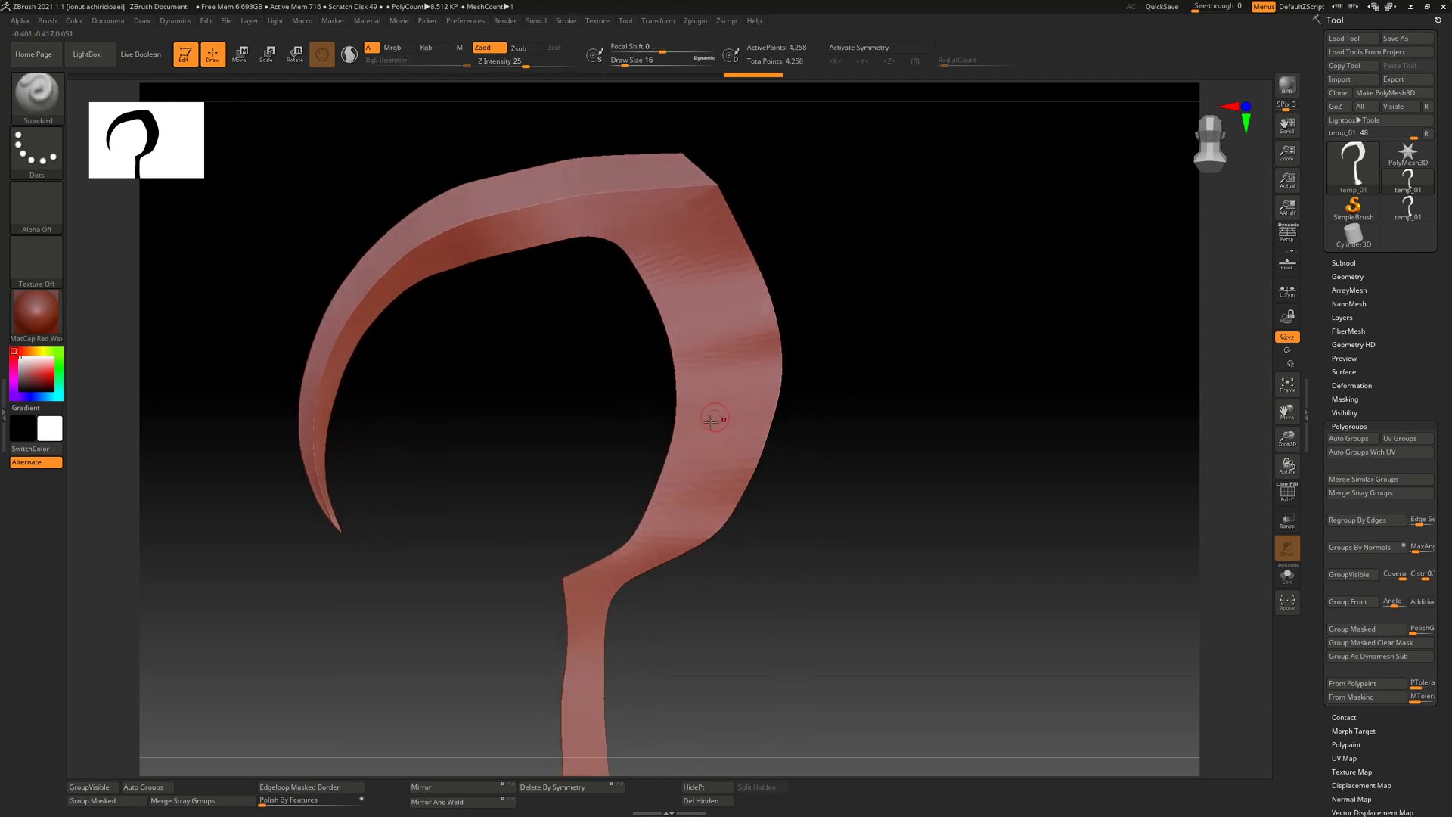
pyautogui.moveTo(1301, 594)
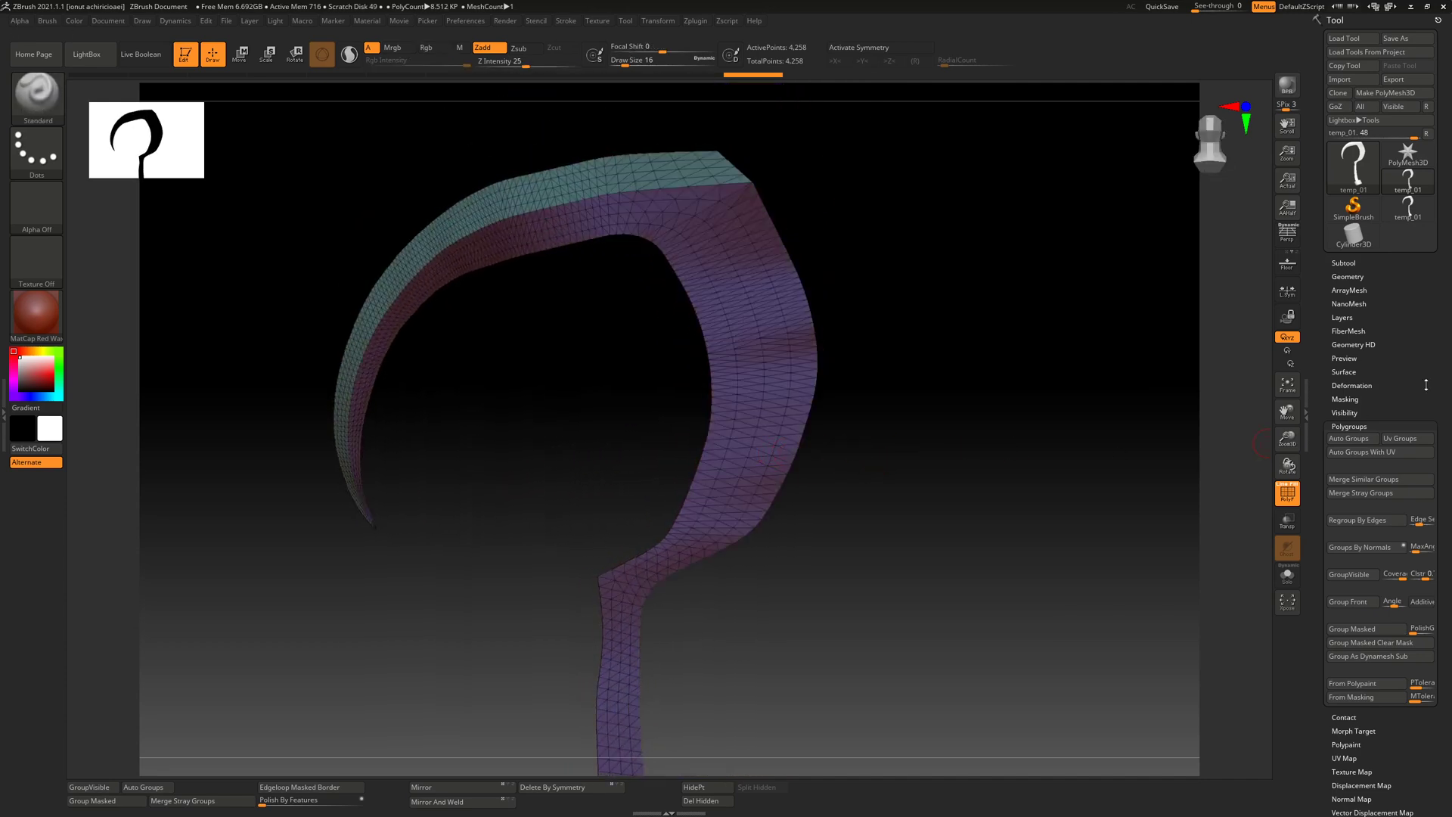
# Step: DynaMesh at resolution 128, undo it, then DynaMesh at resolution 560 for ~122,746 points
pyautogui.click(1348, 275)
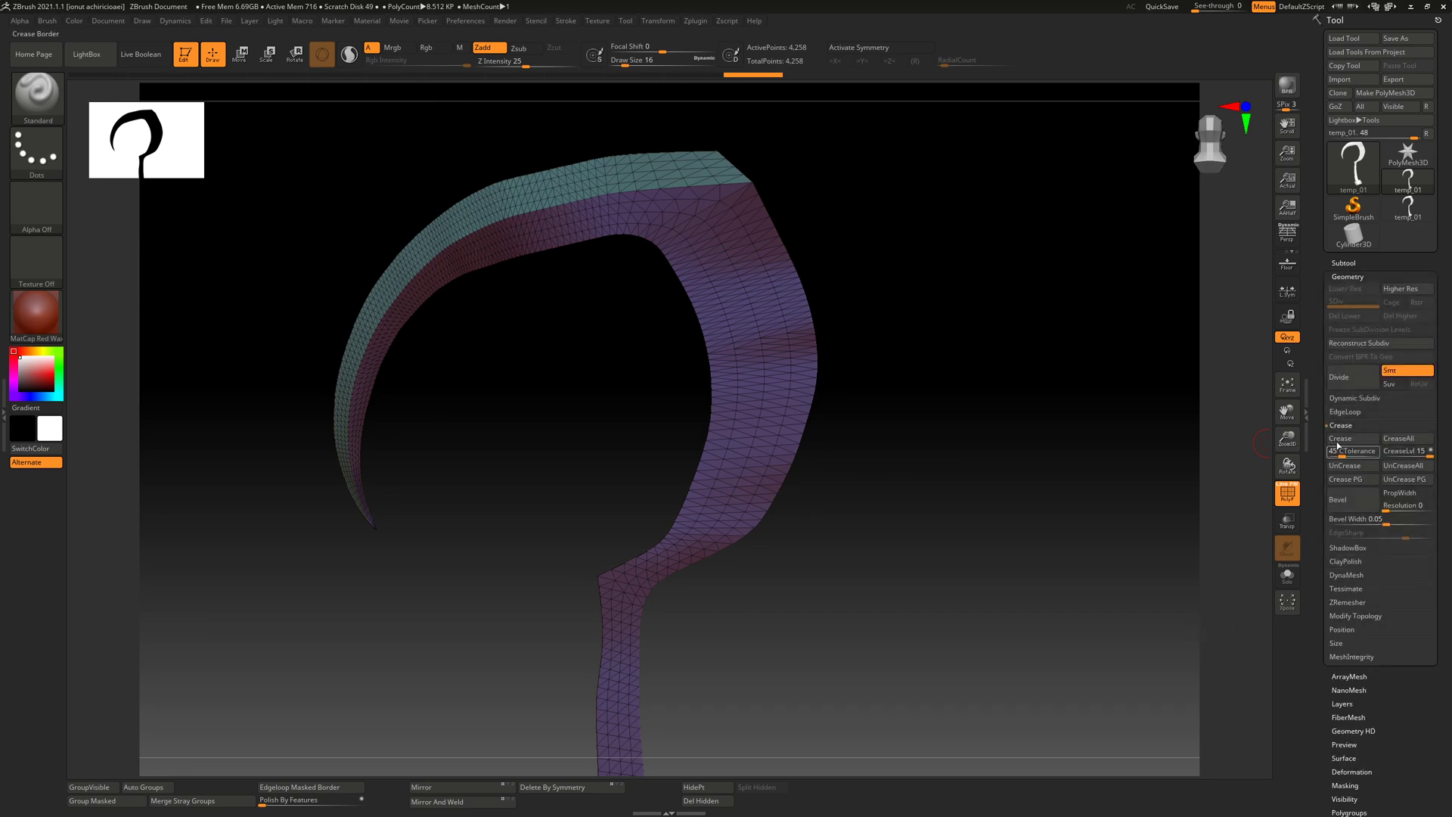
pyautogui.click(1340, 425)
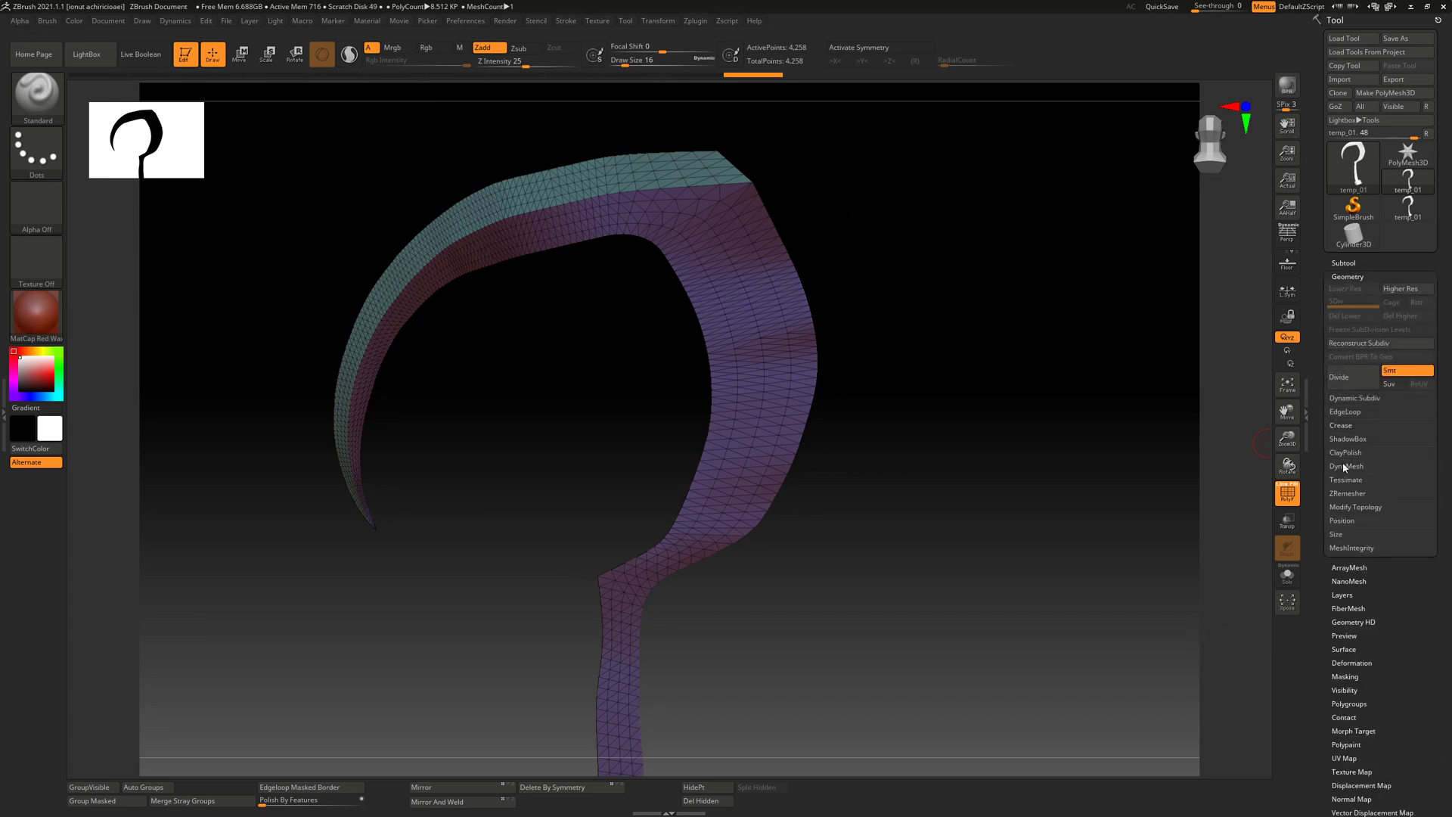
pyautogui.click(1346, 466)
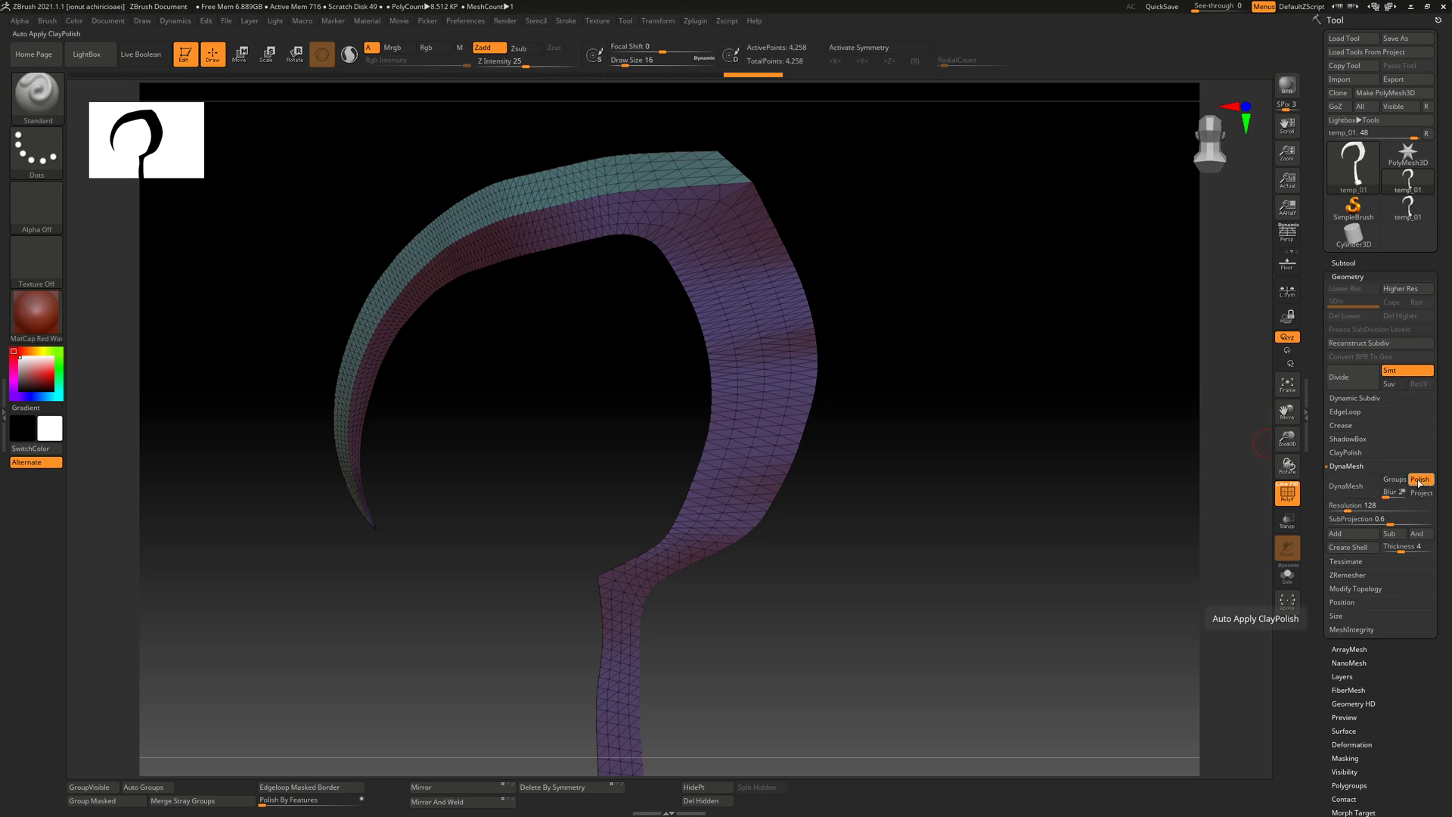
pyautogui.moveTo(1393, 492)
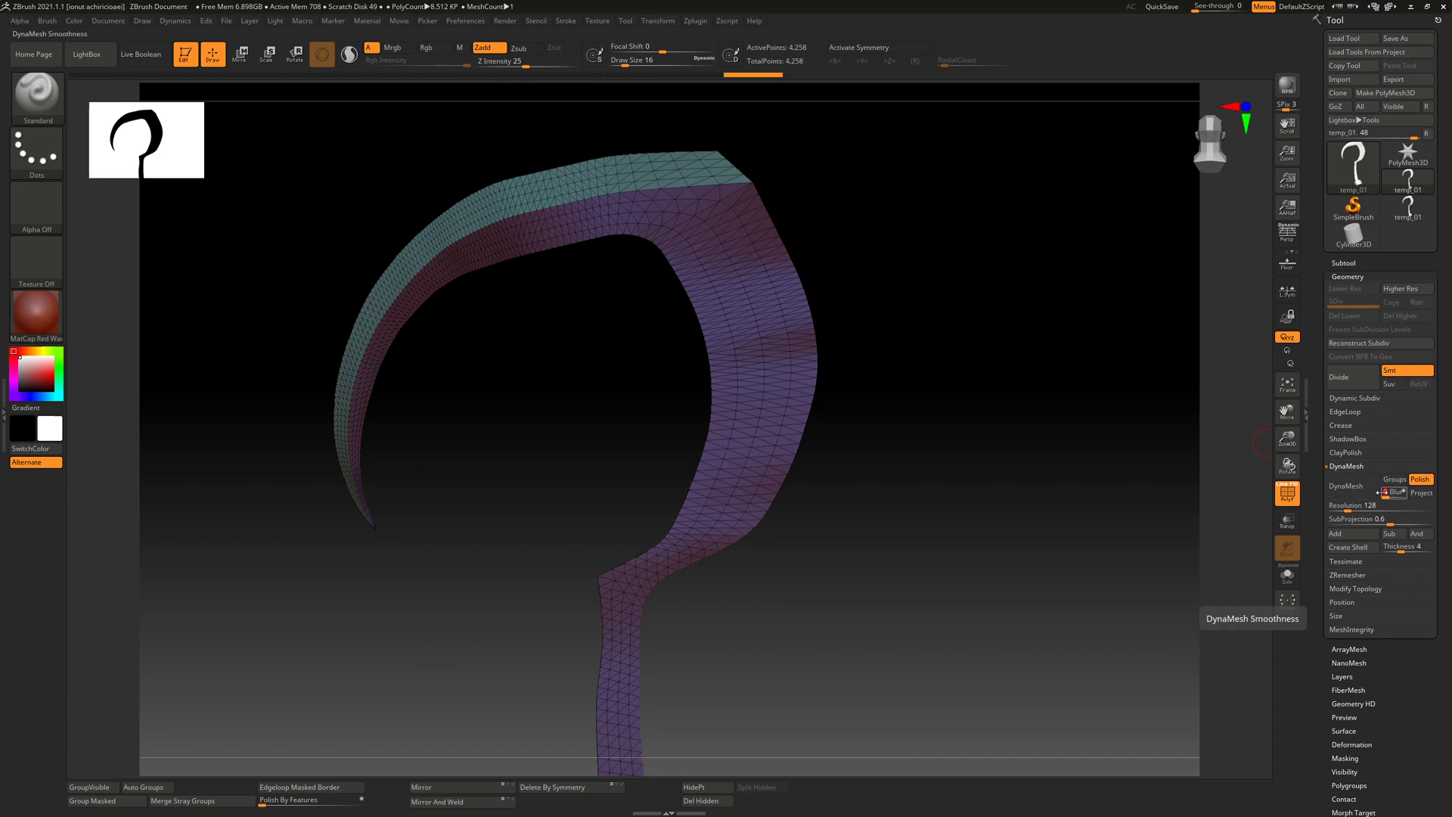
pyautogui.click(1344, 486)
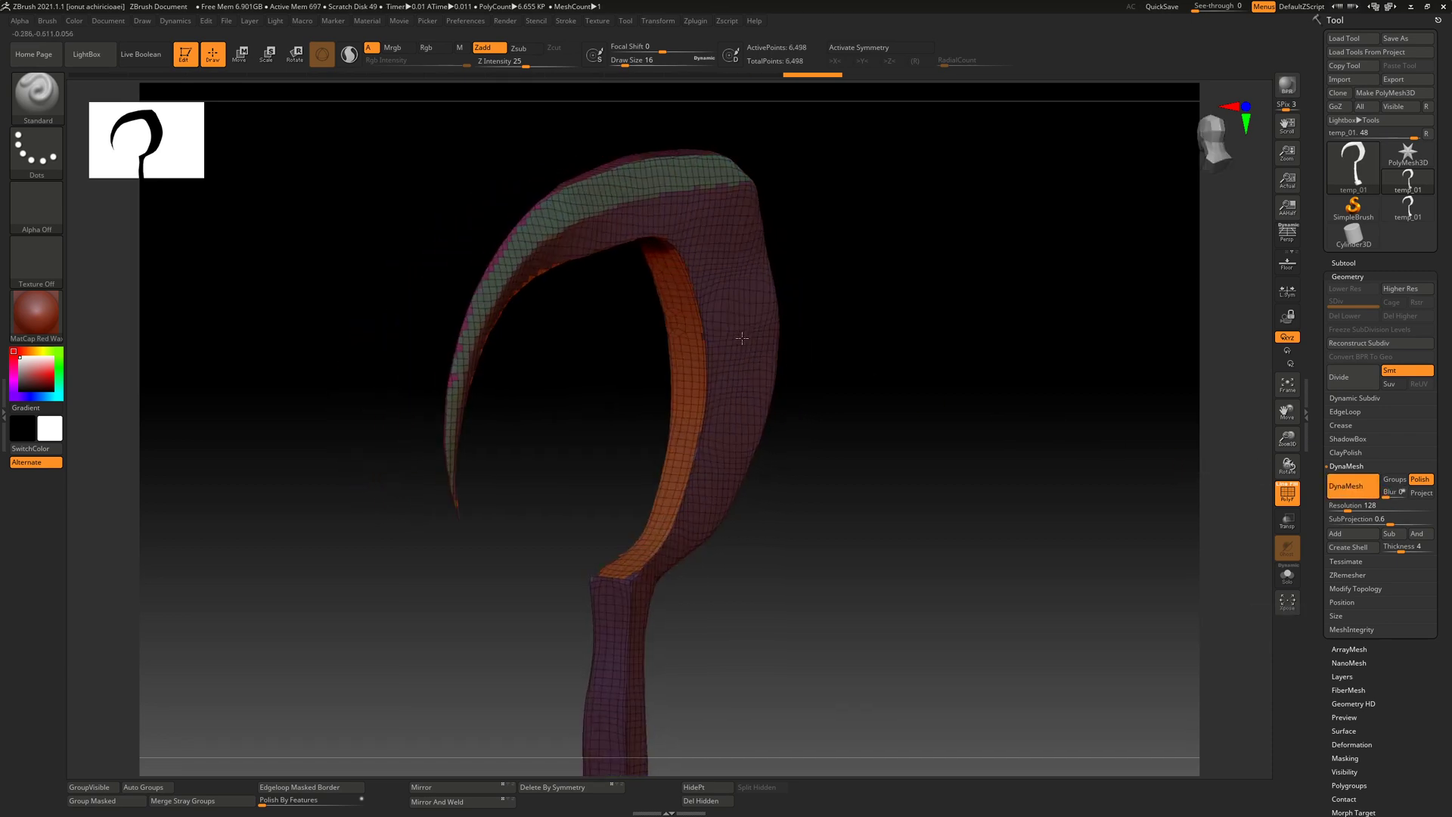
pyautogui.click(1346, 485)
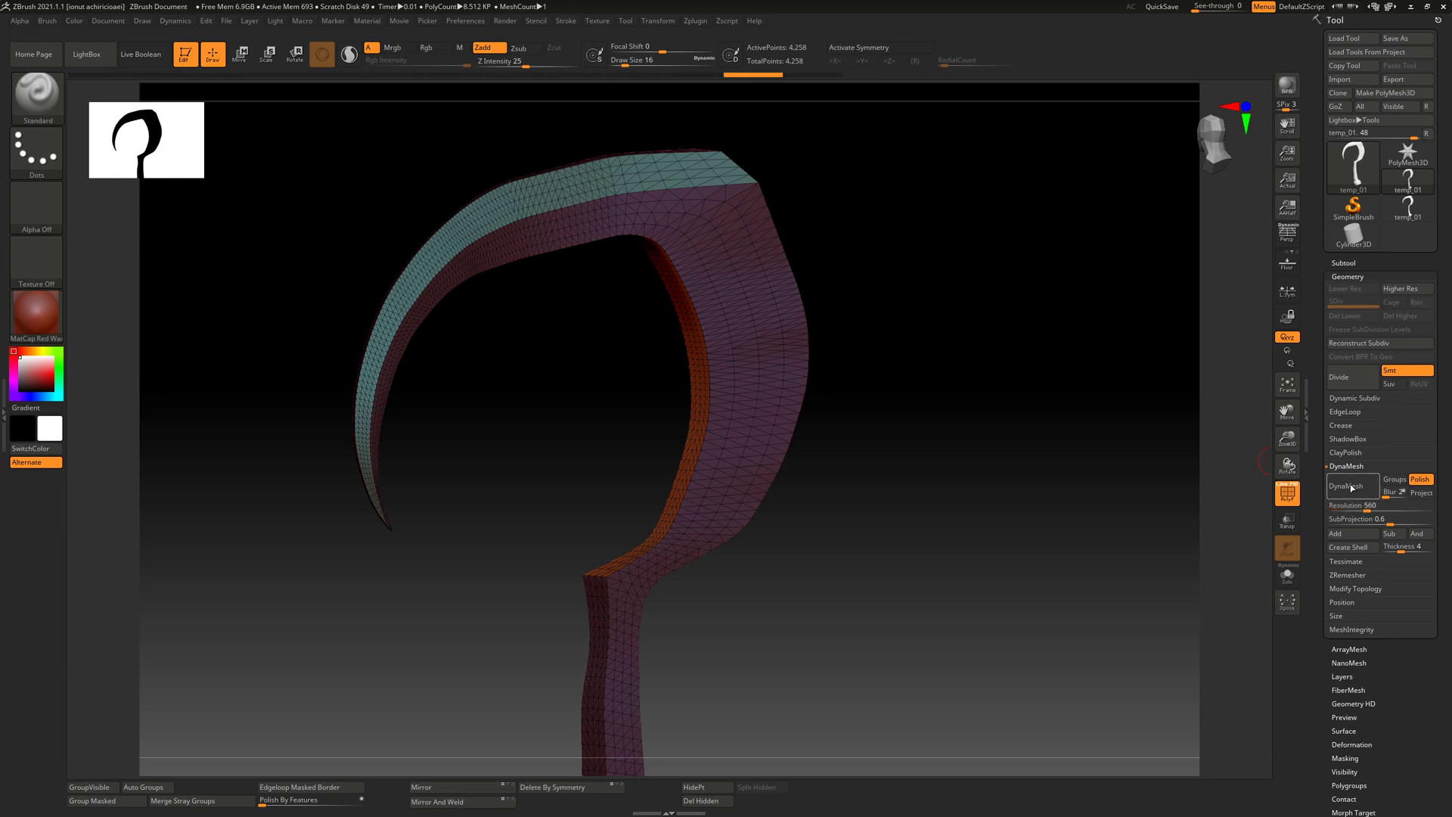
pyautogui.click(1343, 485)
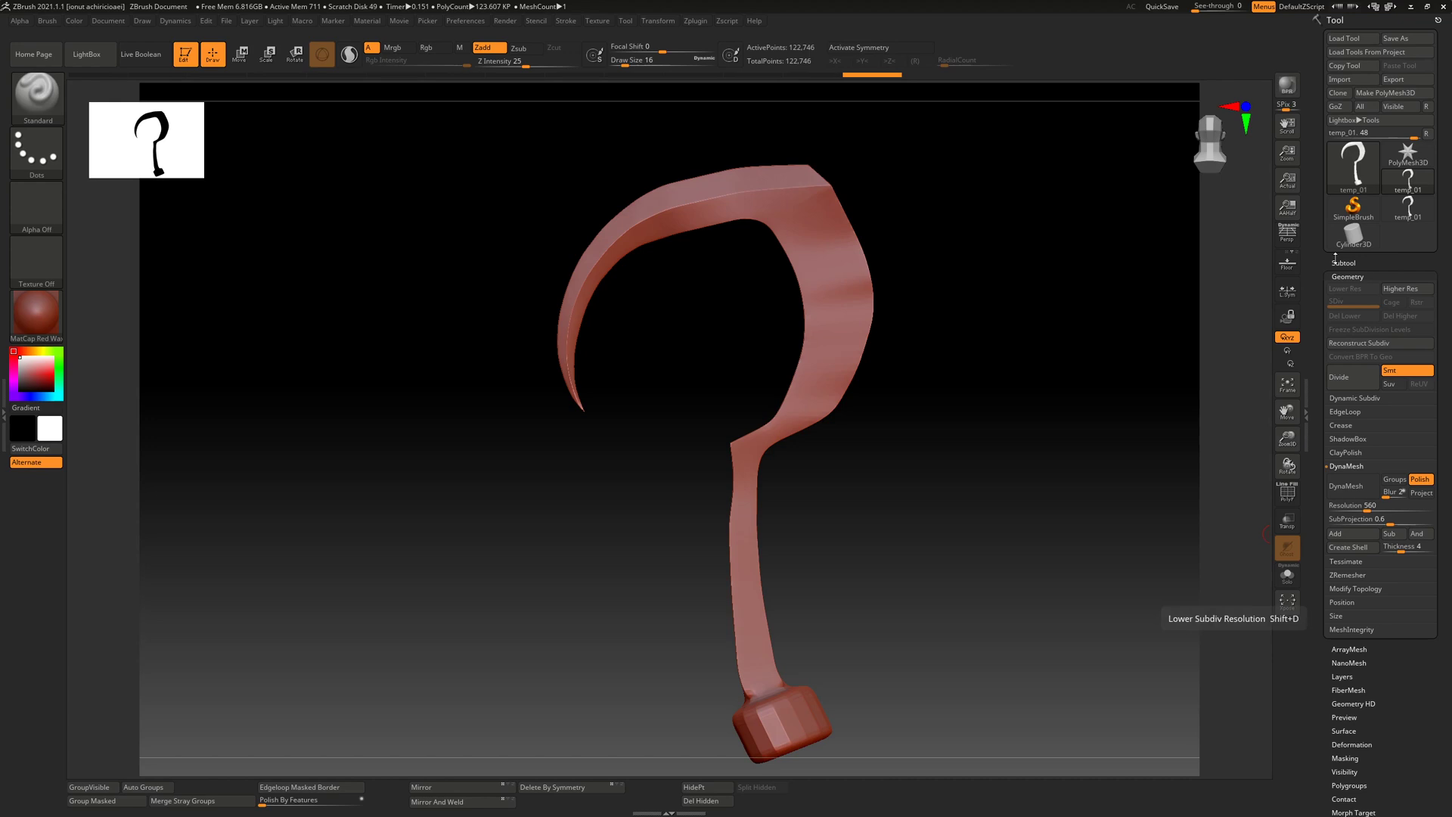
# Step: Apply several passes of Polish By Features from the Deformation palette to smooth the blade
pyautogui.click(1346, 275)
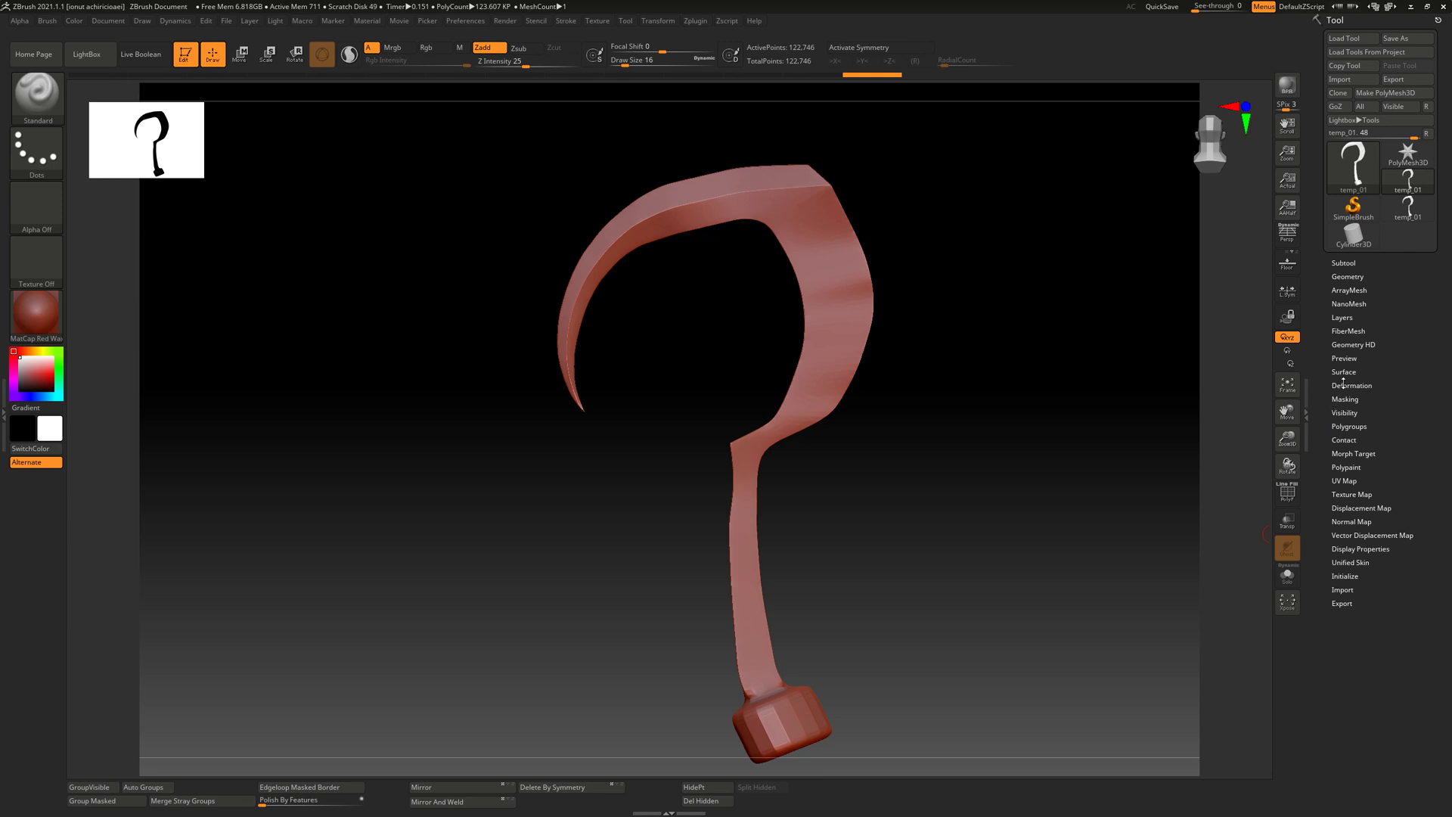
pyautogui.click(1351, 386)
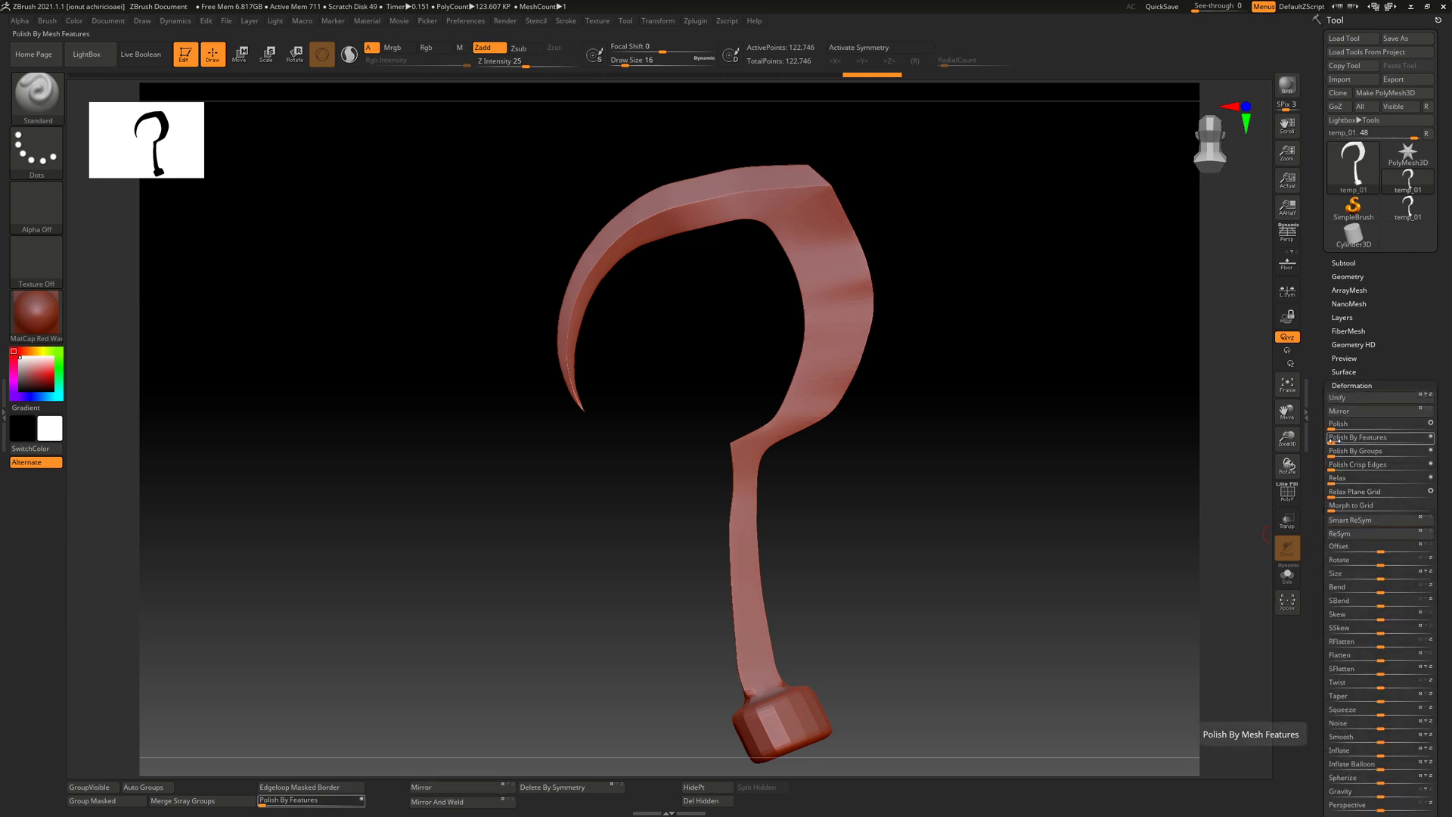
pyautogui.click(1361, 450)
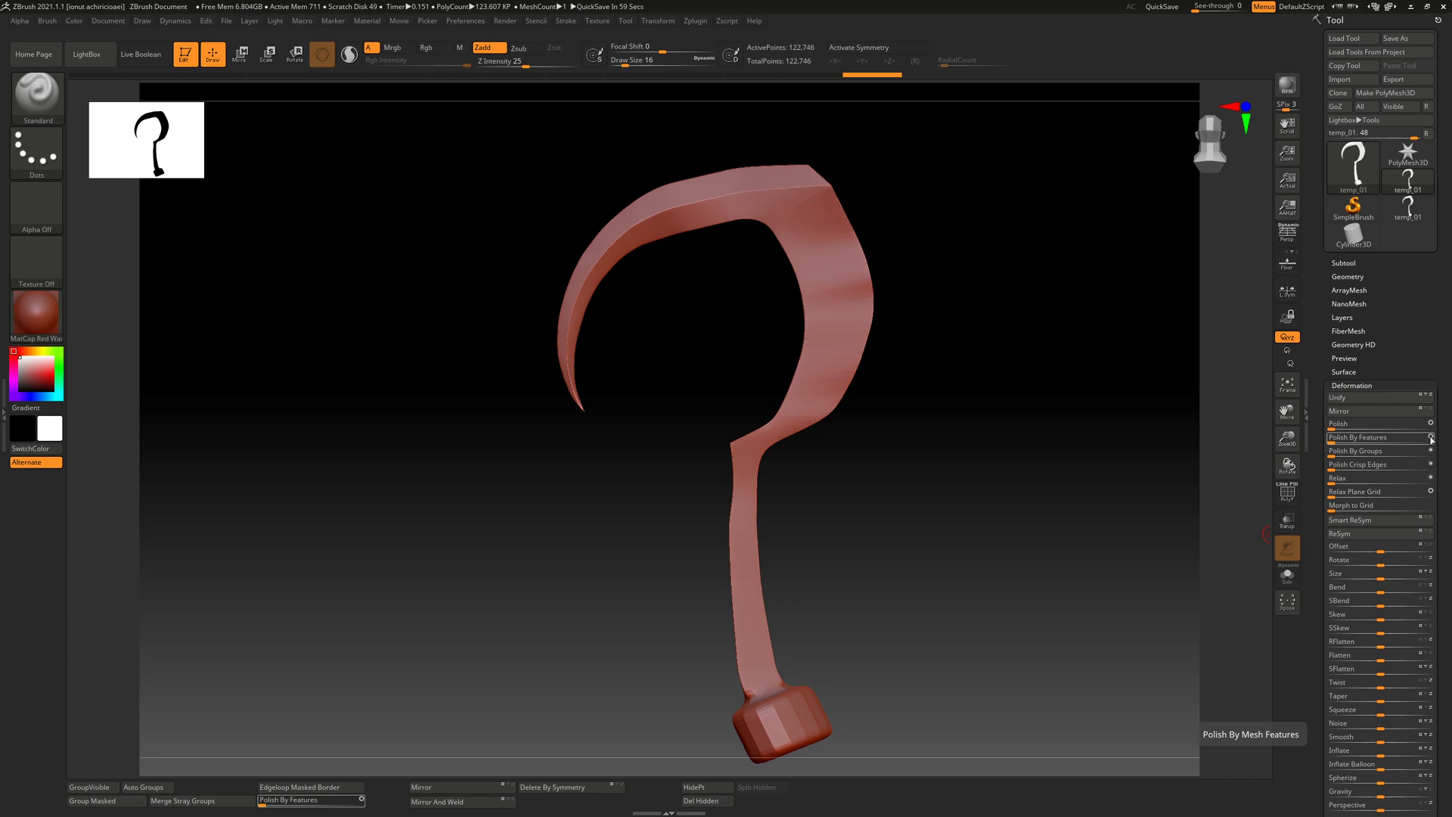
pyautogui.click(1286, 488)
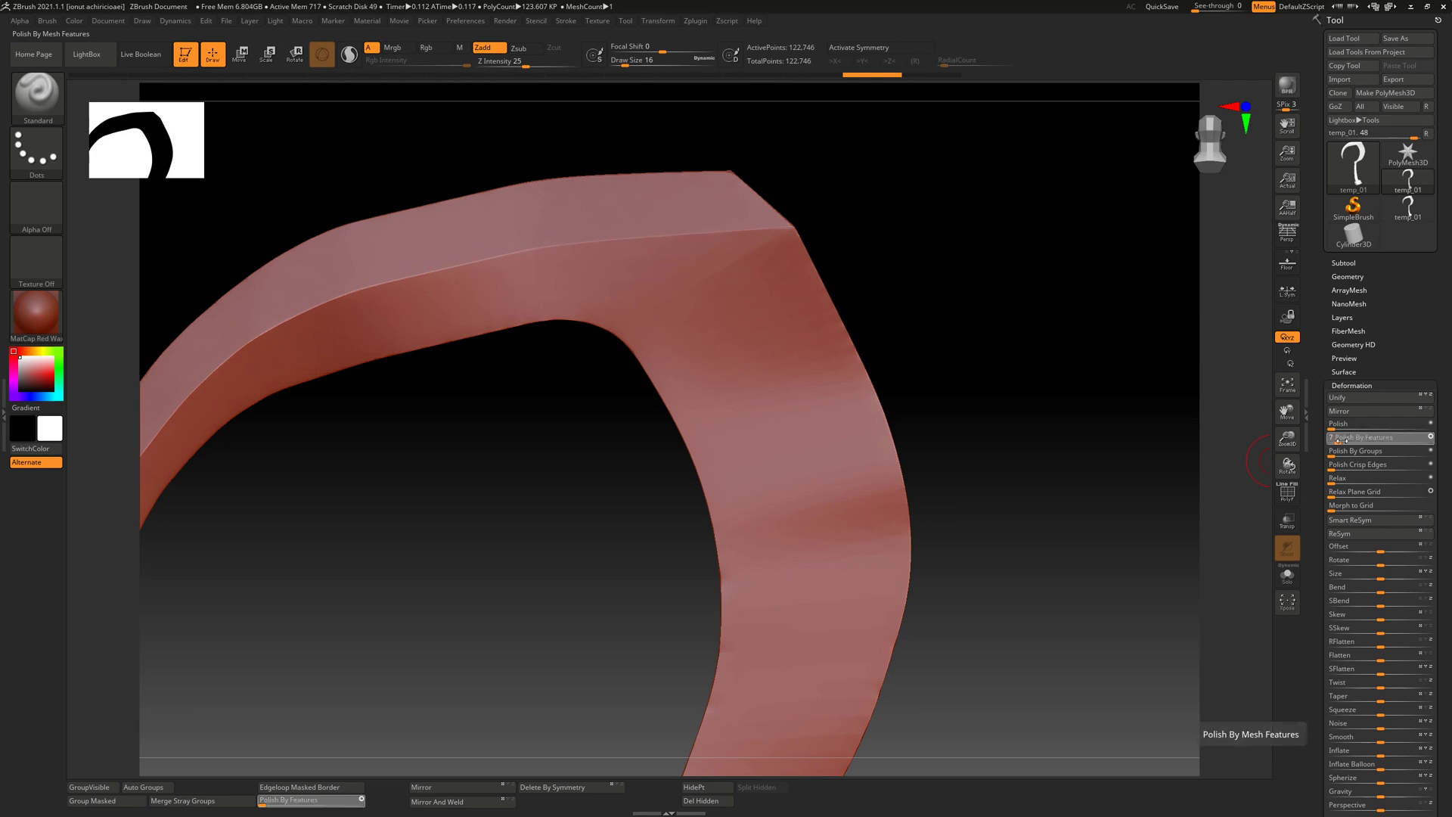
pyautogui.click(1370, 437)
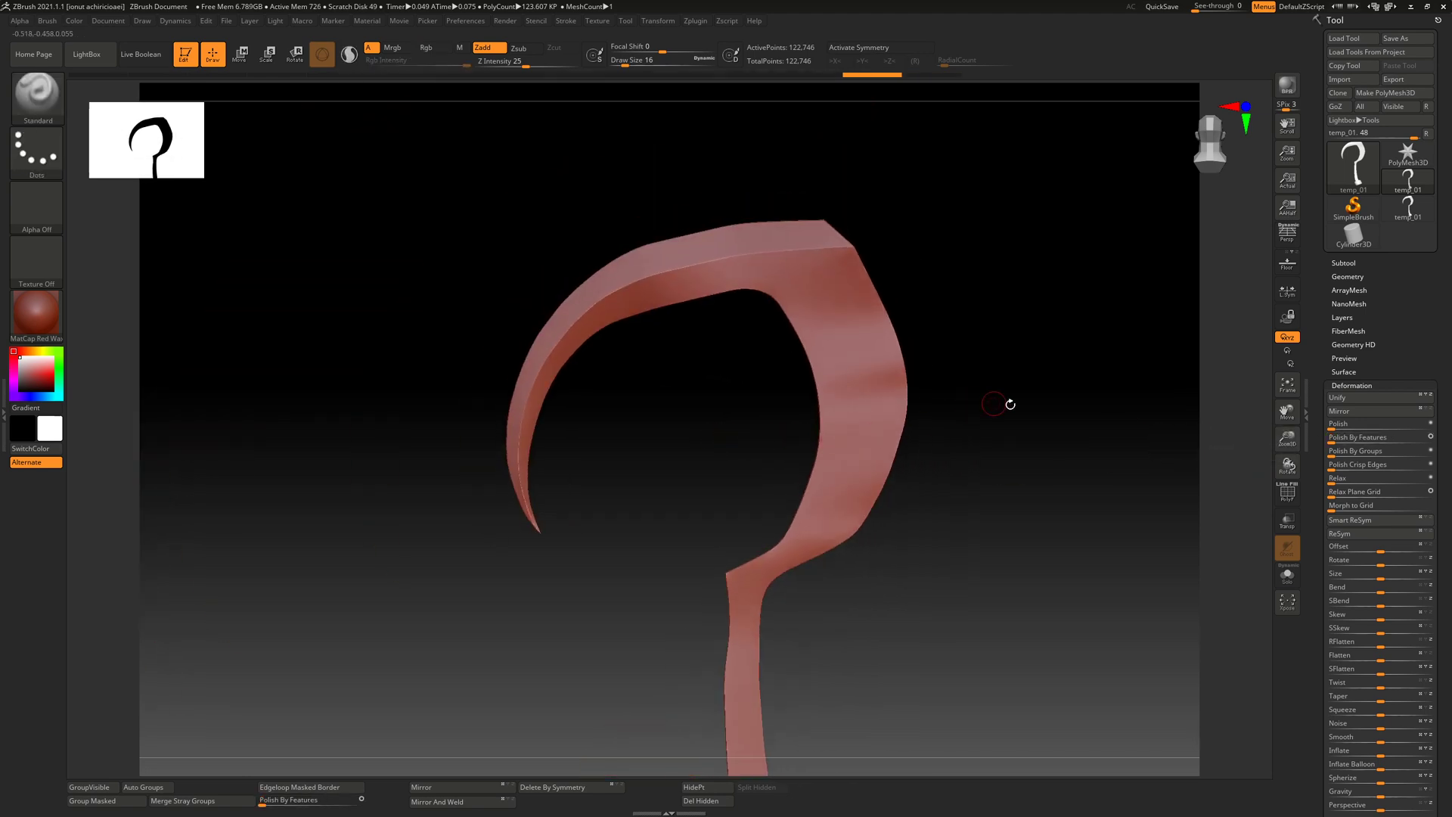
pyautogui.click(1361, 435)
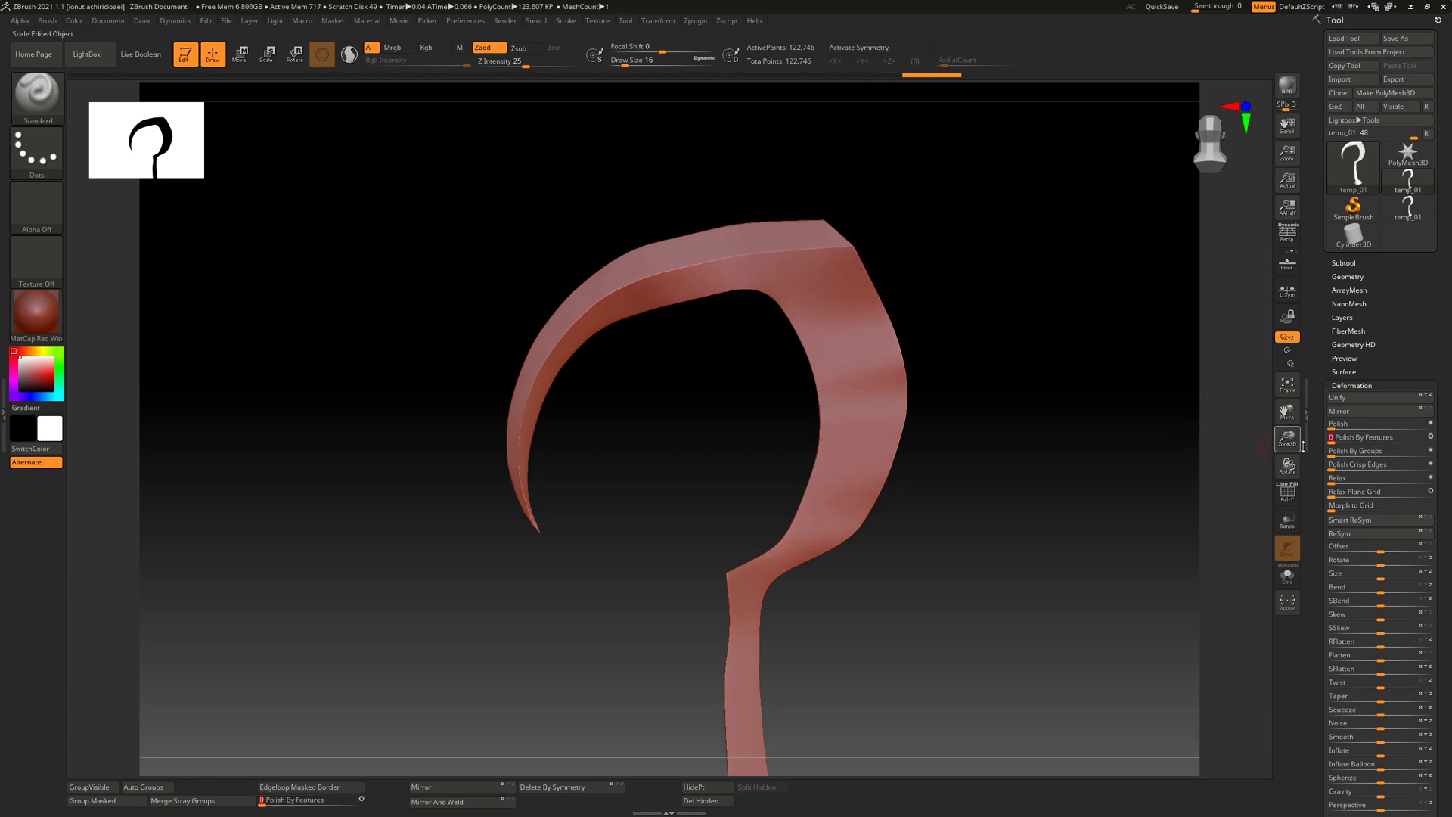
pyautogui.click(1375, 436)
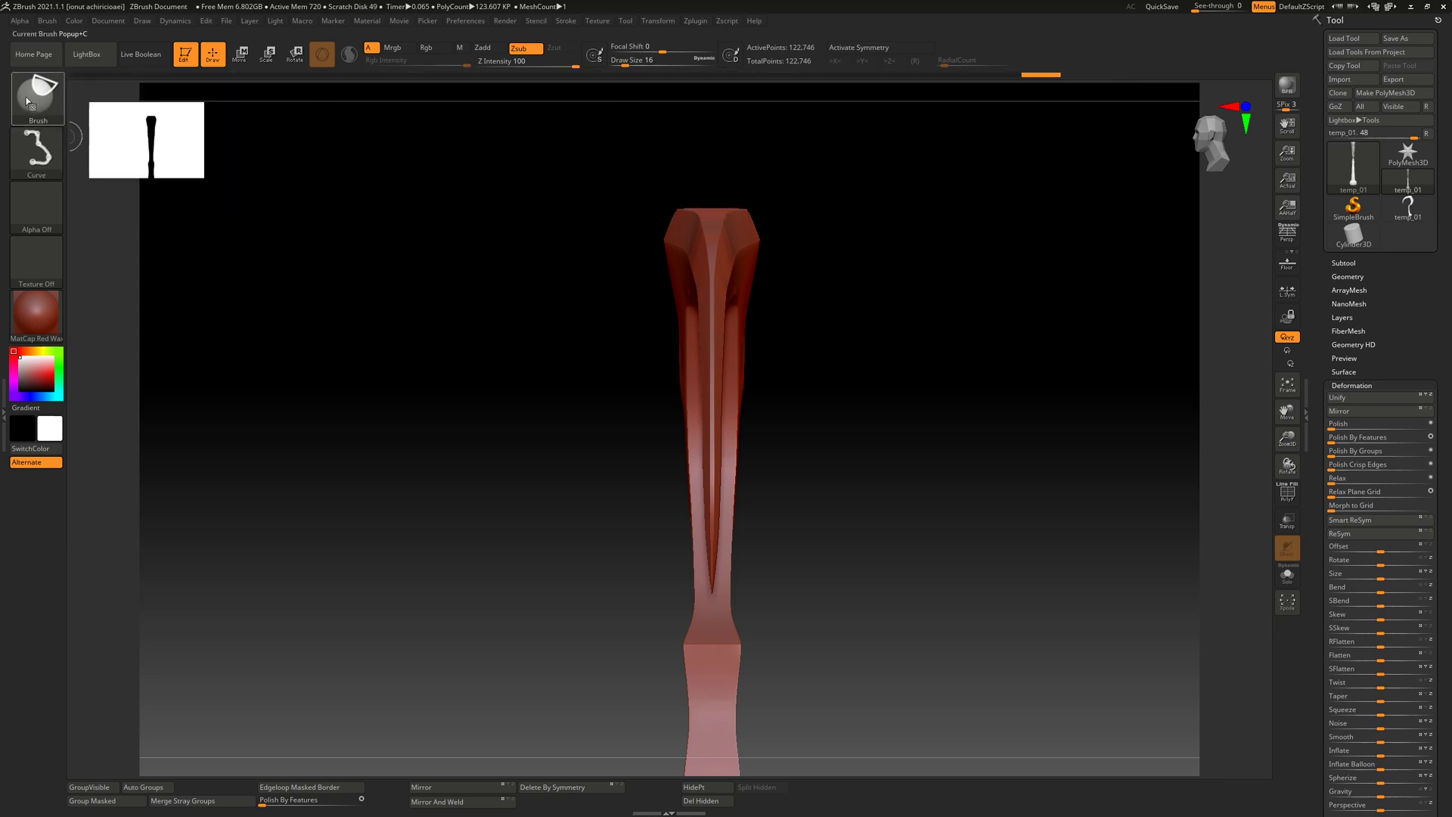
# Step: Select the ClipCurve brush and cut away the bottom of the handle
pyautogui.click(36, 100)
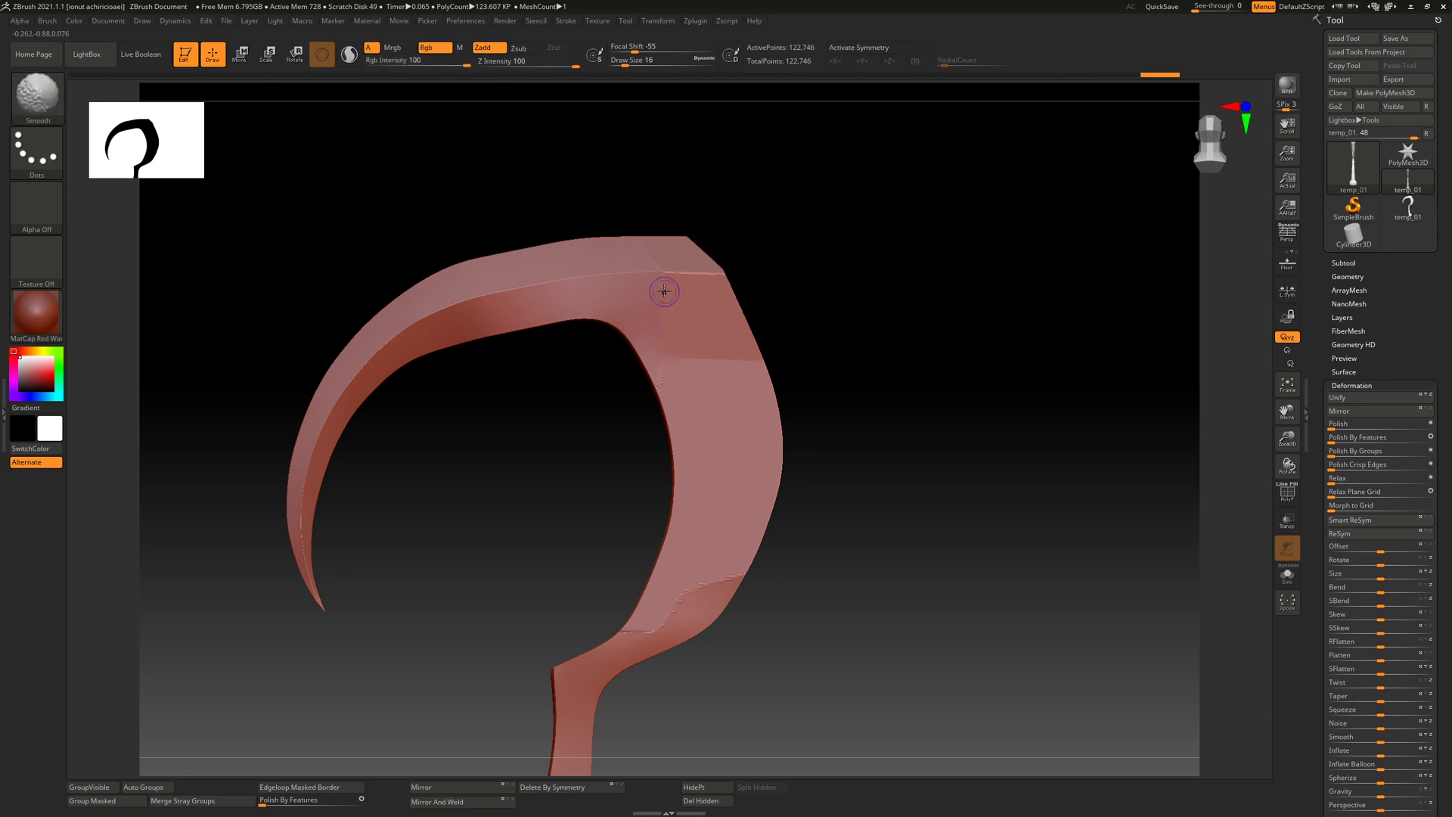
pyautogui.moveTo(687, 296)
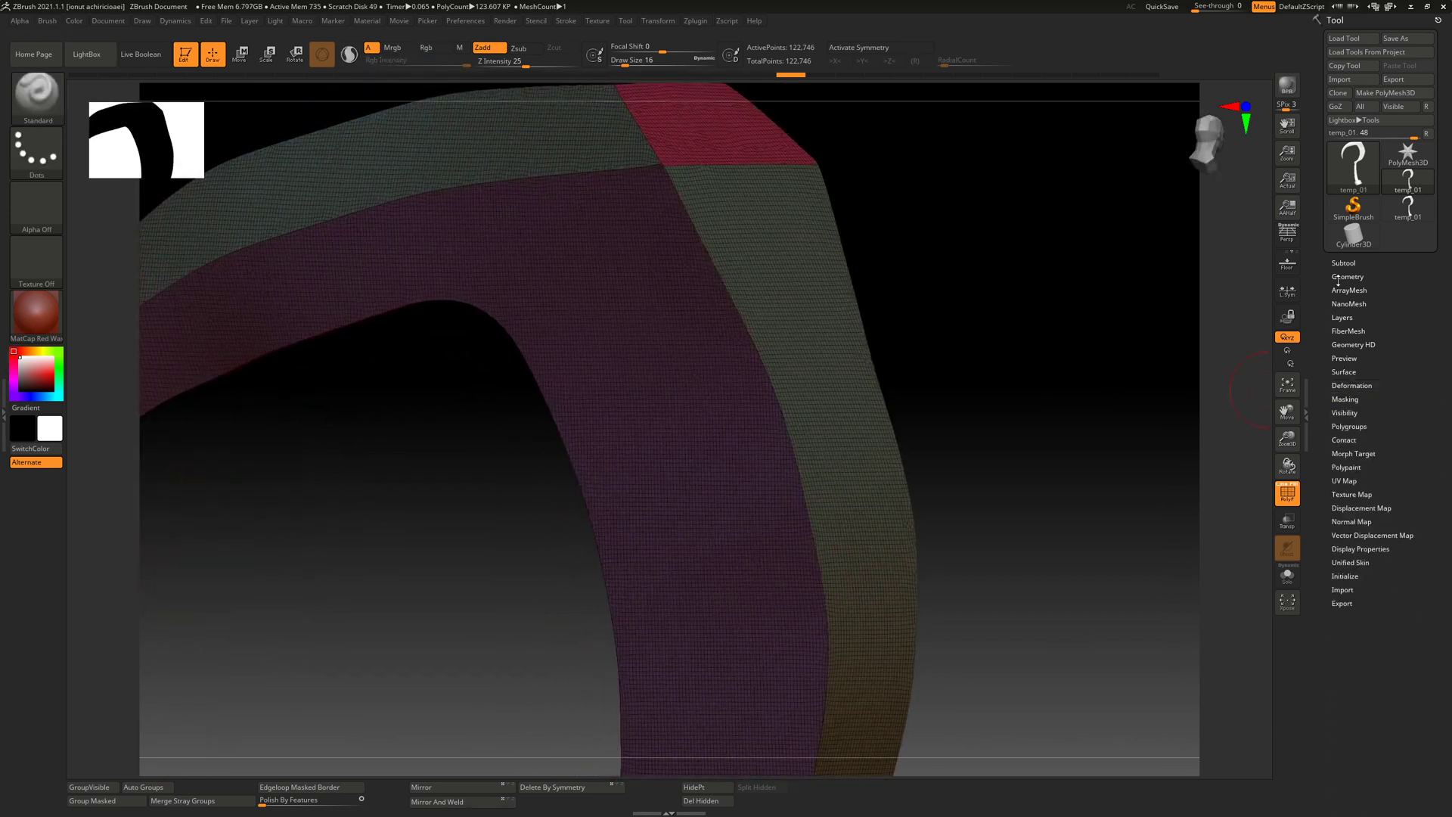
# Step: Run DynaMesh again from Geometry to close and even out the clipped mesh
pyautogui.click(1348, 275)
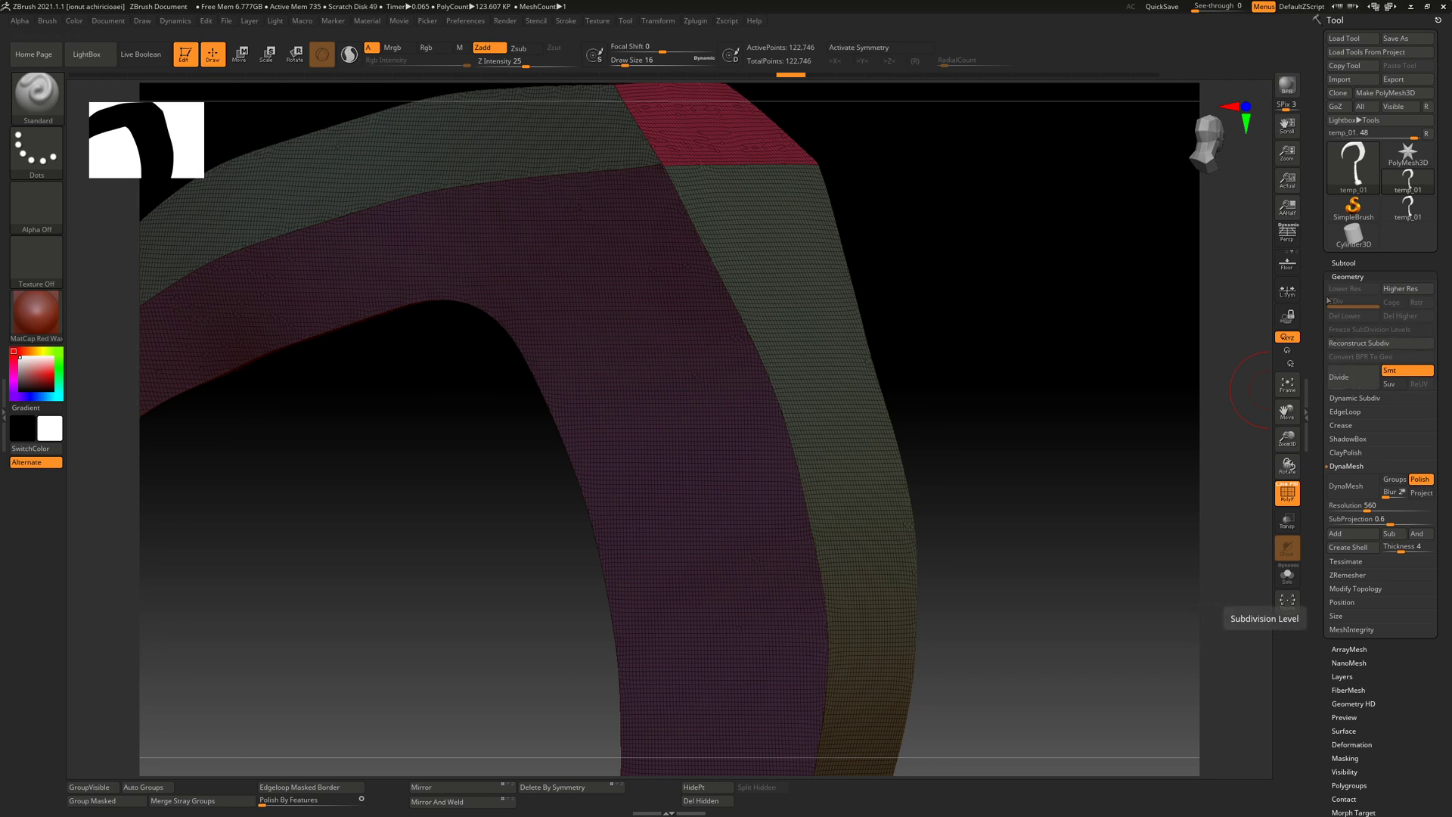
pyautogui.moveTo(1351, 376)
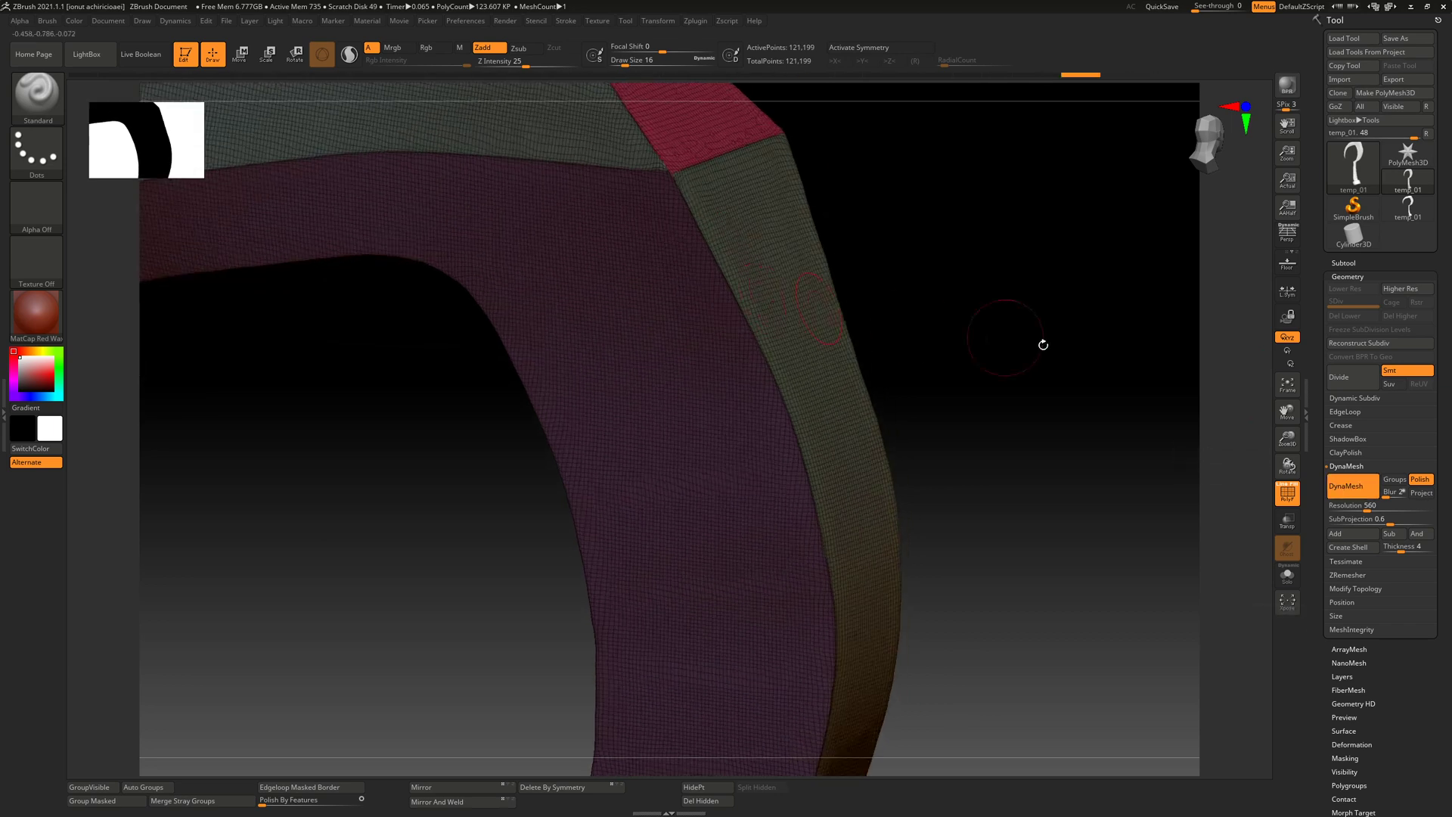
pyautogui.click(1346, 485)
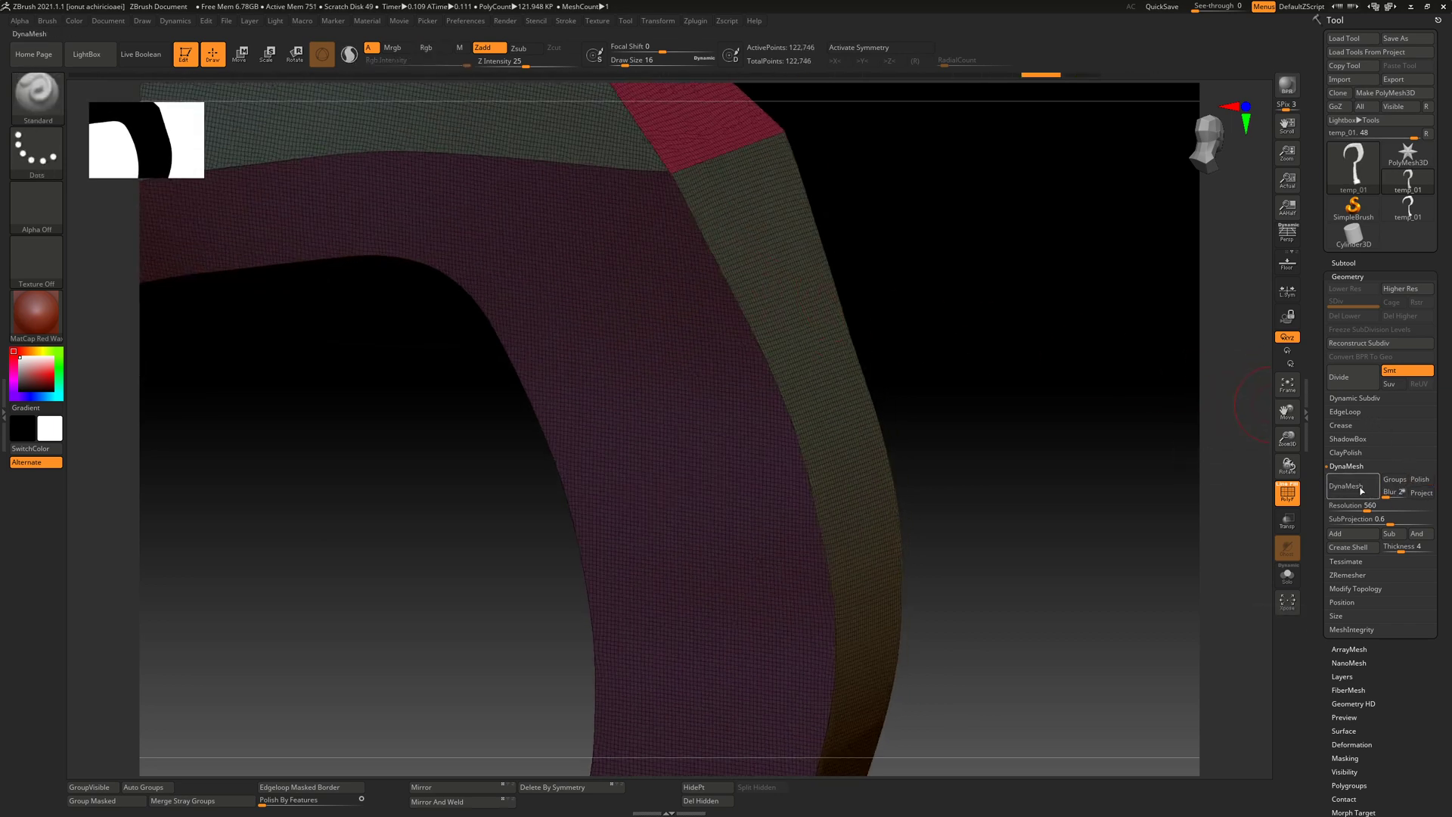